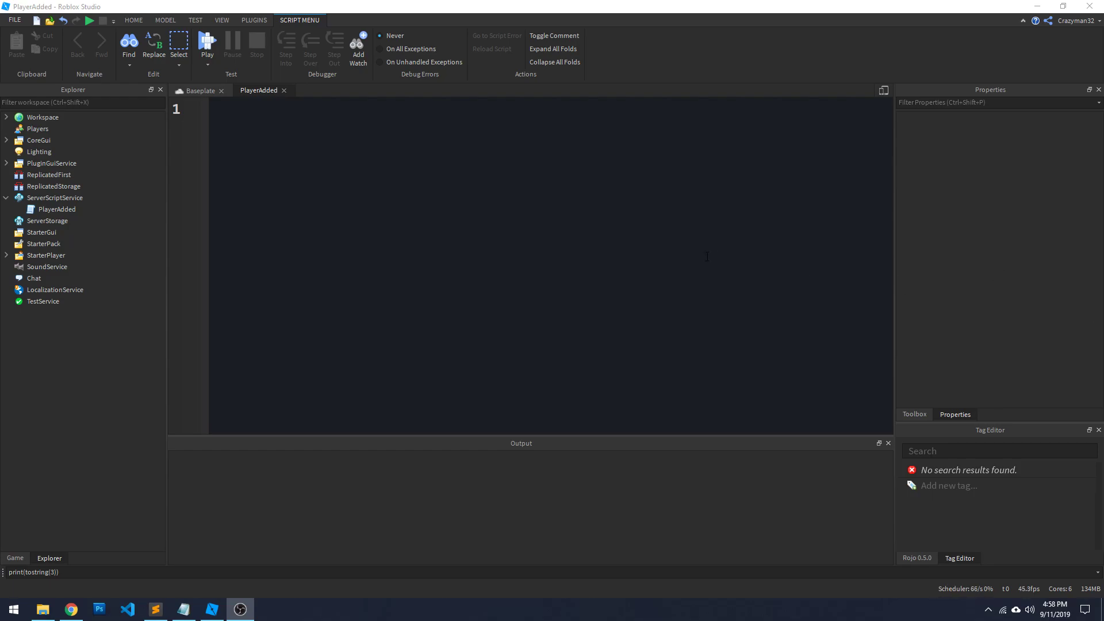
- Define function PlayerAdded(player) and connect it with game.Players.PlayerAdded:Connect(PlayerAdded)
{"action": "type", "text": "function"}
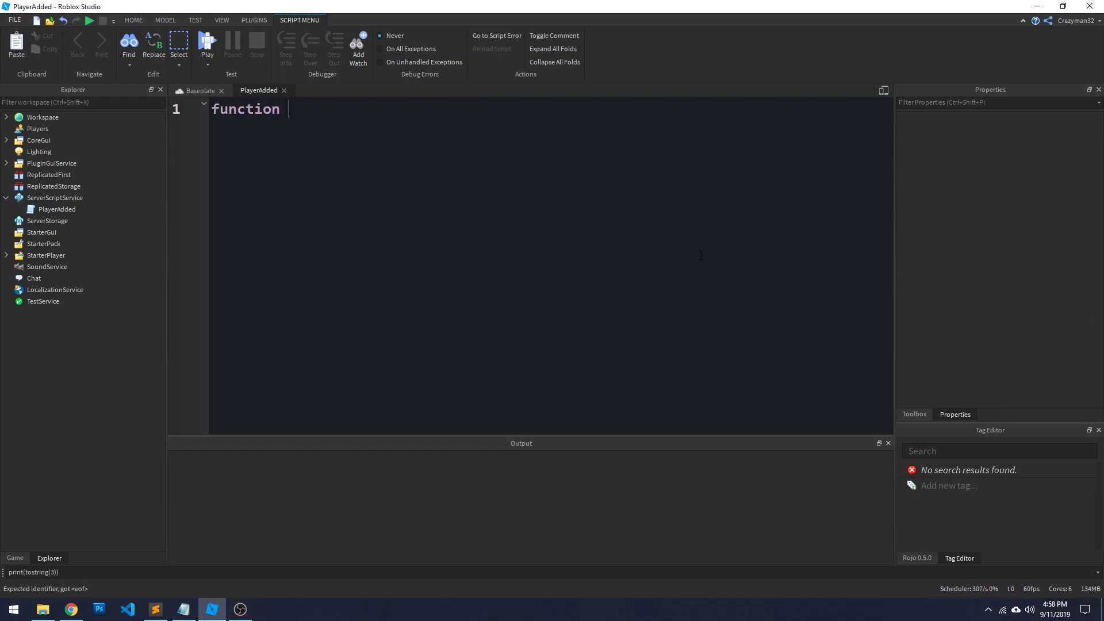
{"action": "type", "text": "Pl"}
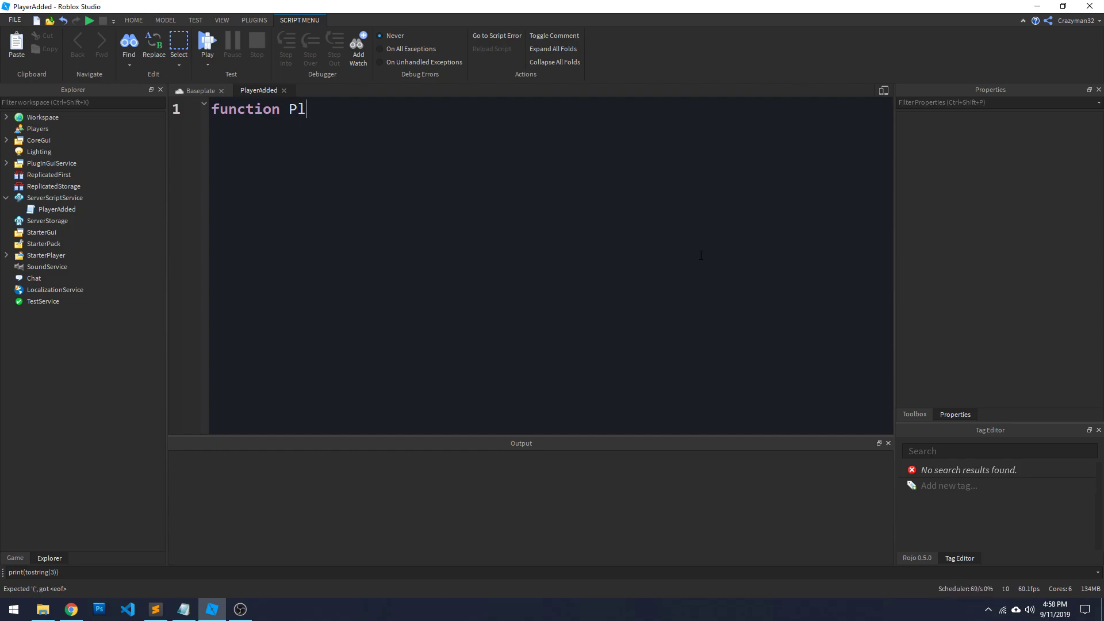
{"action": "type", "text": "ayerAdded(player)"}
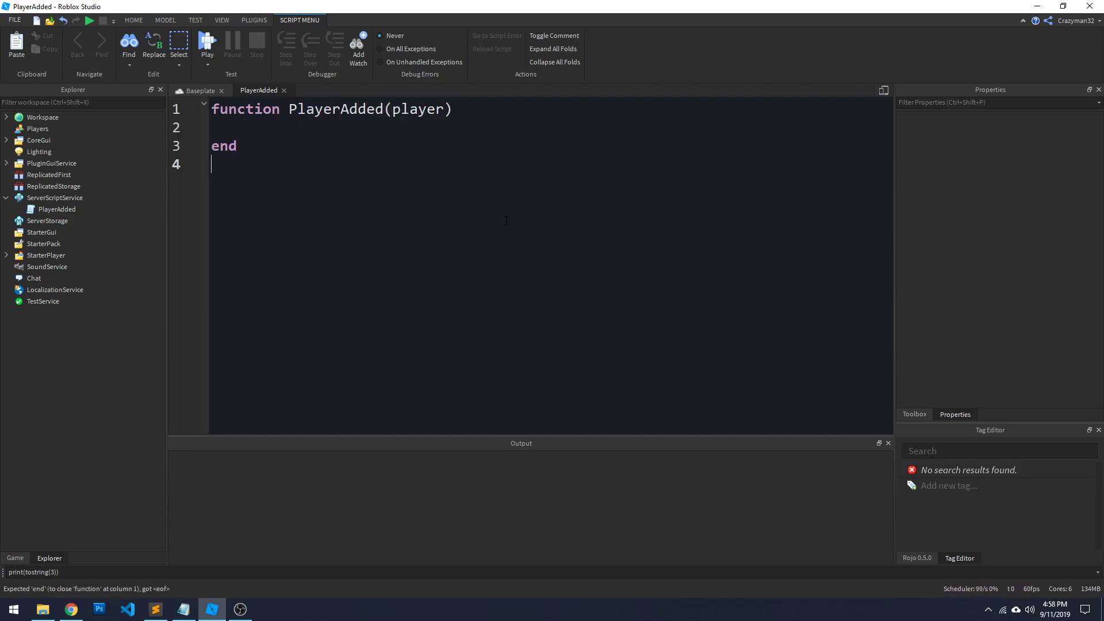
{"action": "type", "text": "game."}
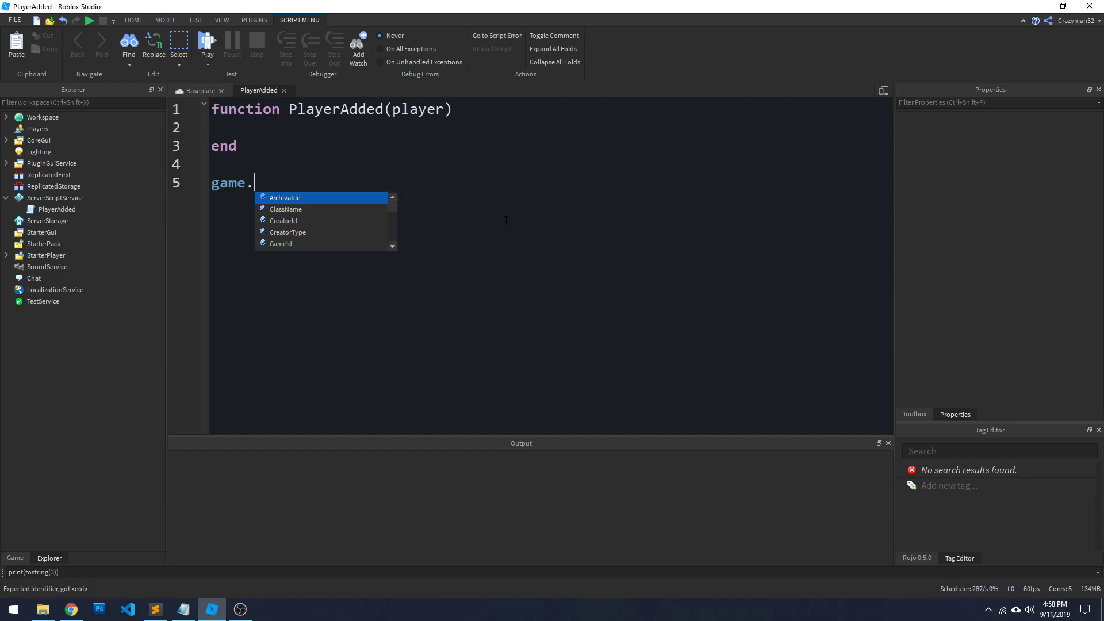
{"action": "type", "text": ".Players.PlayerAdded"}
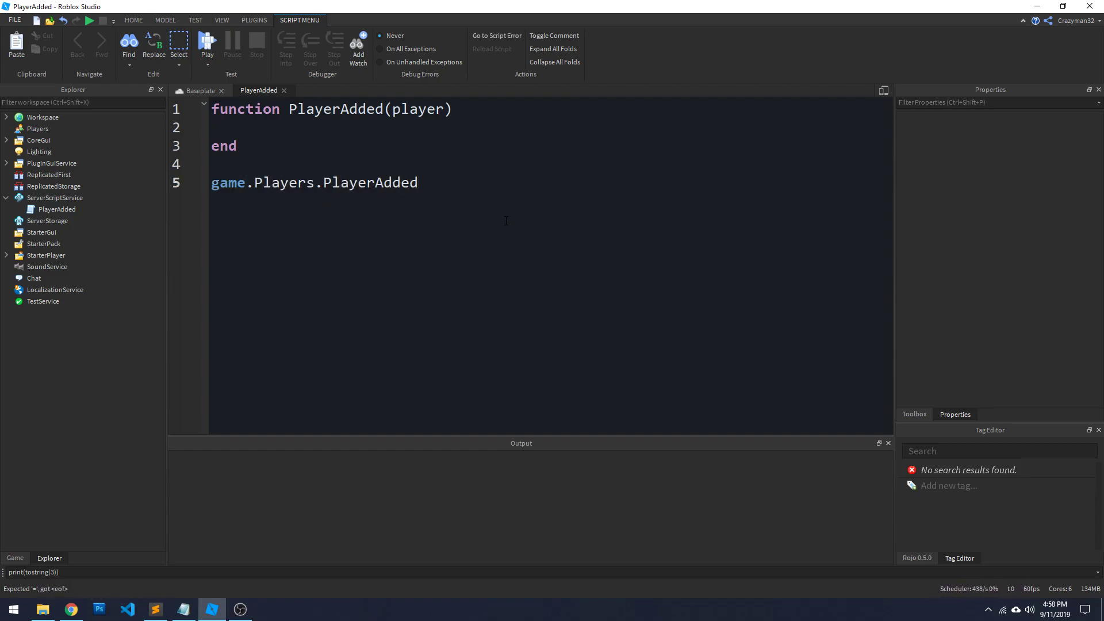
{"action": "type", "text": ":Connect(PlayerAdded"}
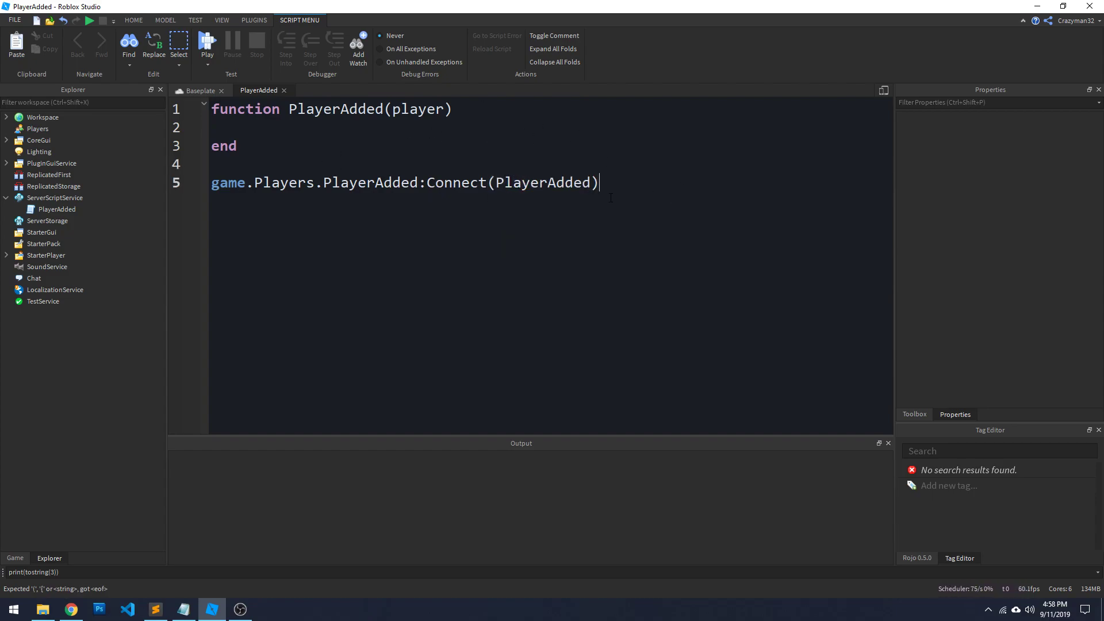
- Inside the function, print player.Name .. " has entered the server"
{"action": "double_click", "coordinate": [541, 182]}
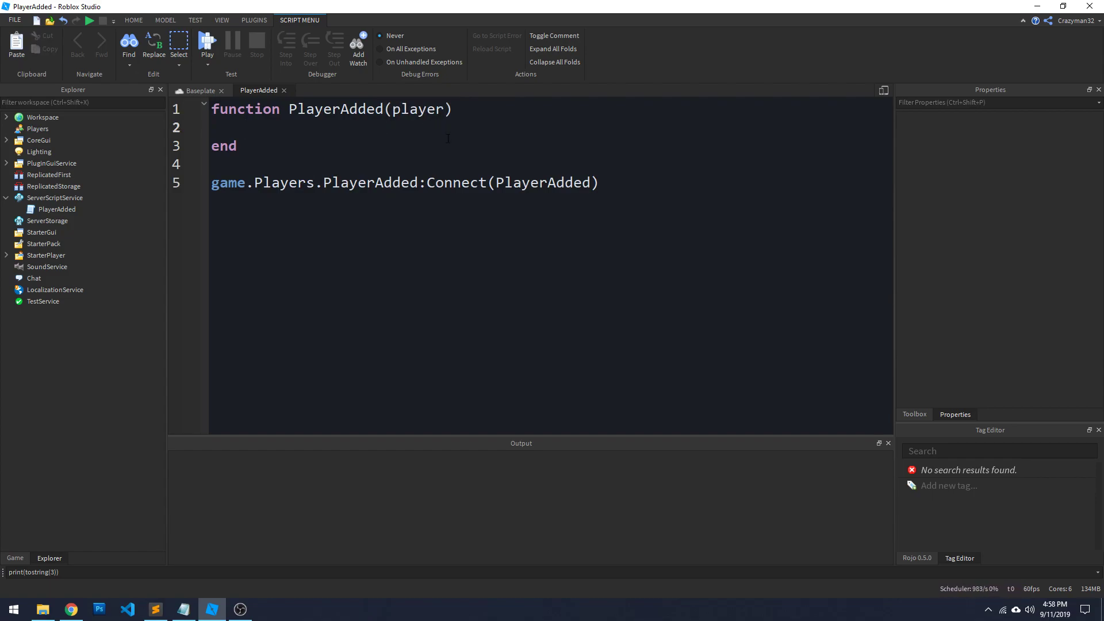
{"action": "type", "text": "print(player."}
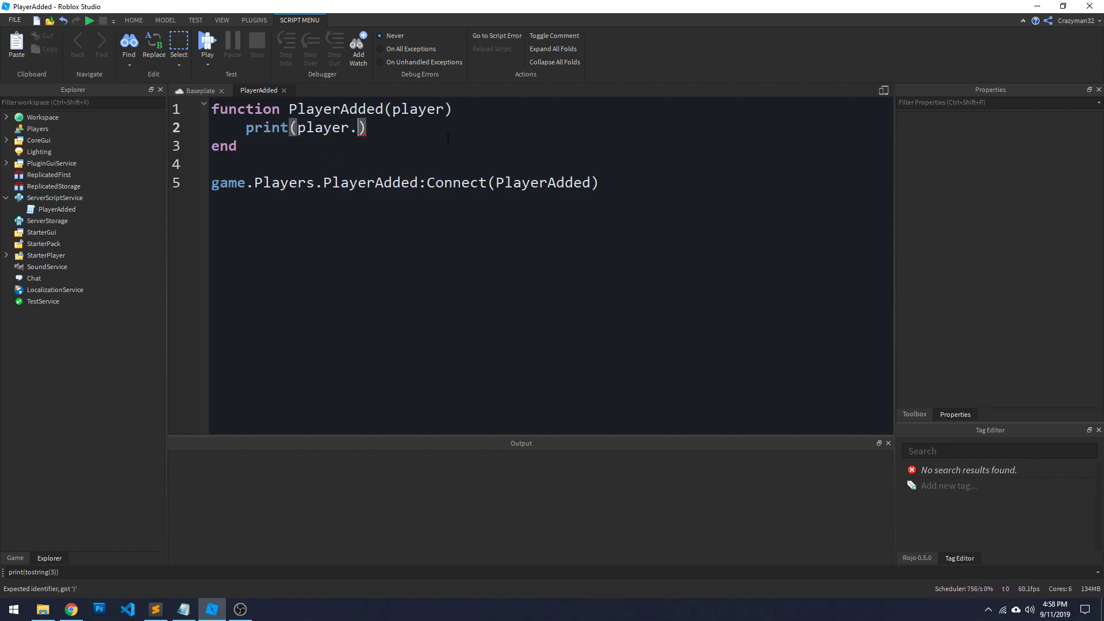
{"action": "type", "text": "Name .. \" has ente"}
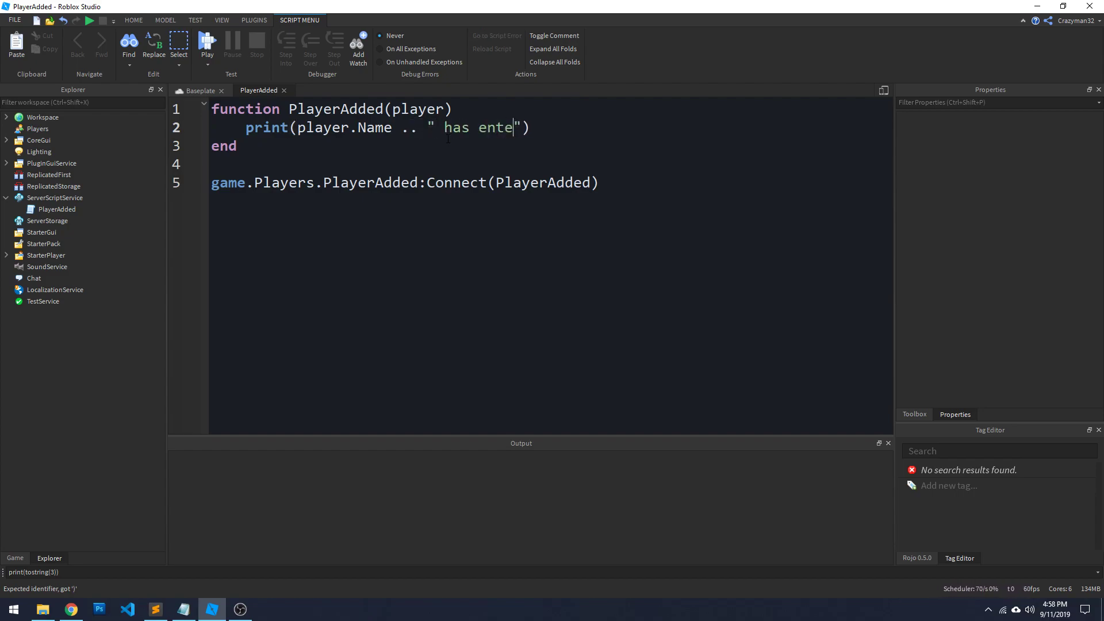
{"action": "type", "text": "red the server"}
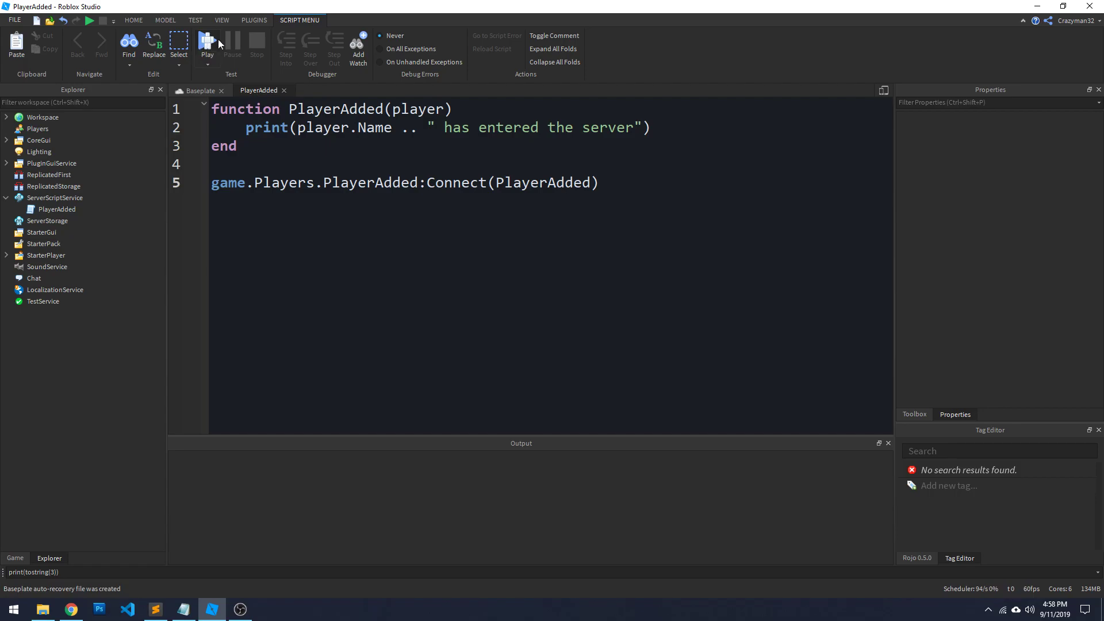
- Playtest the game to see the join message in Output, then stop the test
{"action": "left_click", "coordinate": [207, 46]}
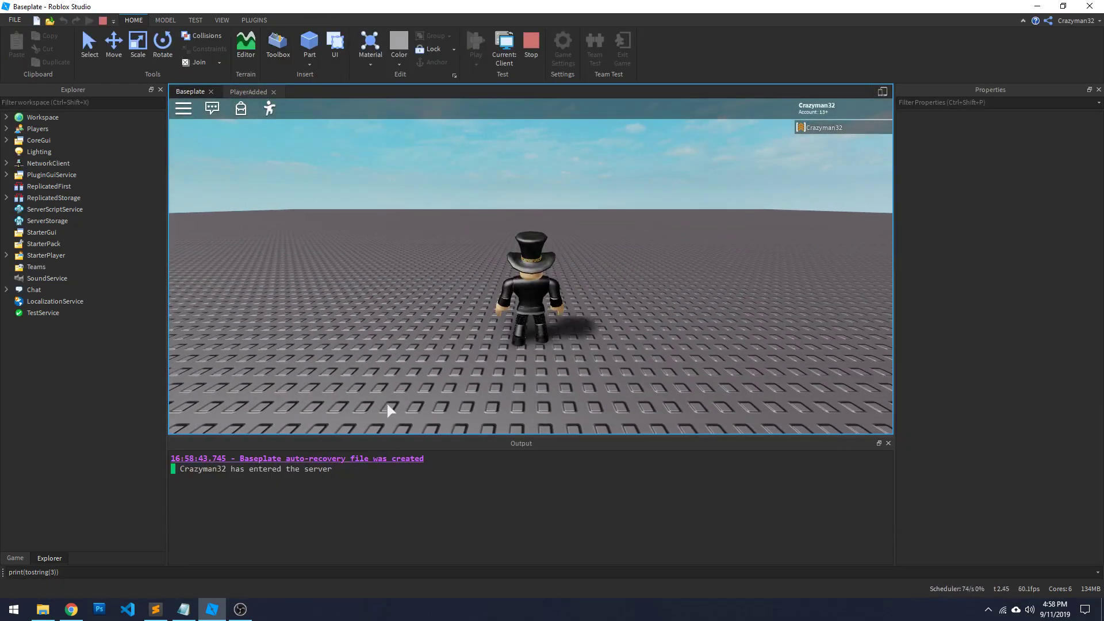
{"action": "mouse_move", "coordinate": [530, 44]}
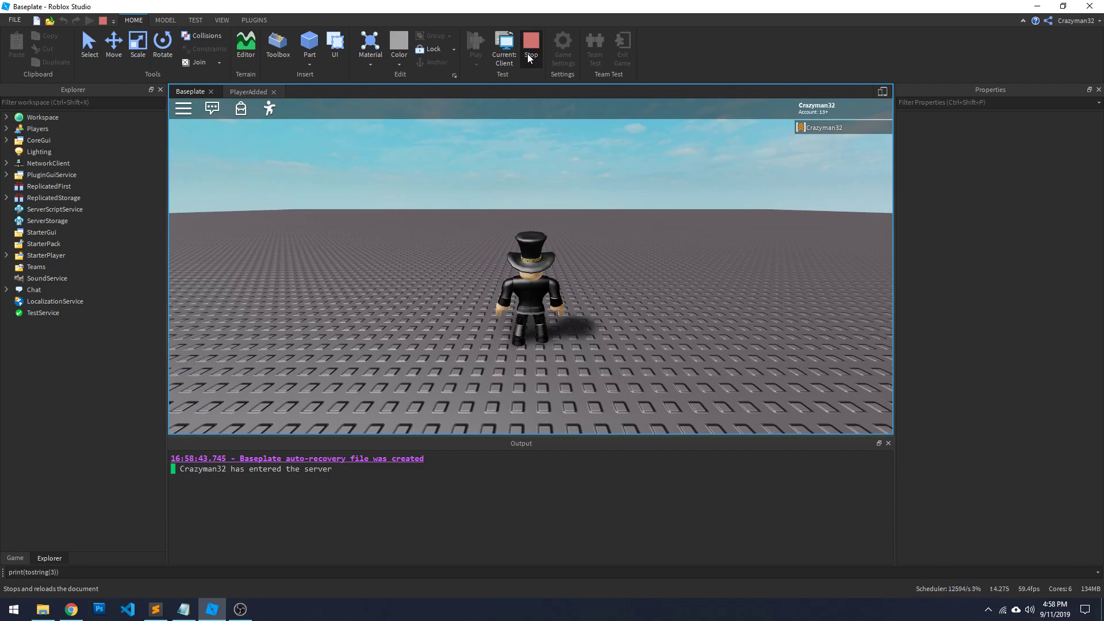
{"action": "left_click", "coordinate": [531, 46]}
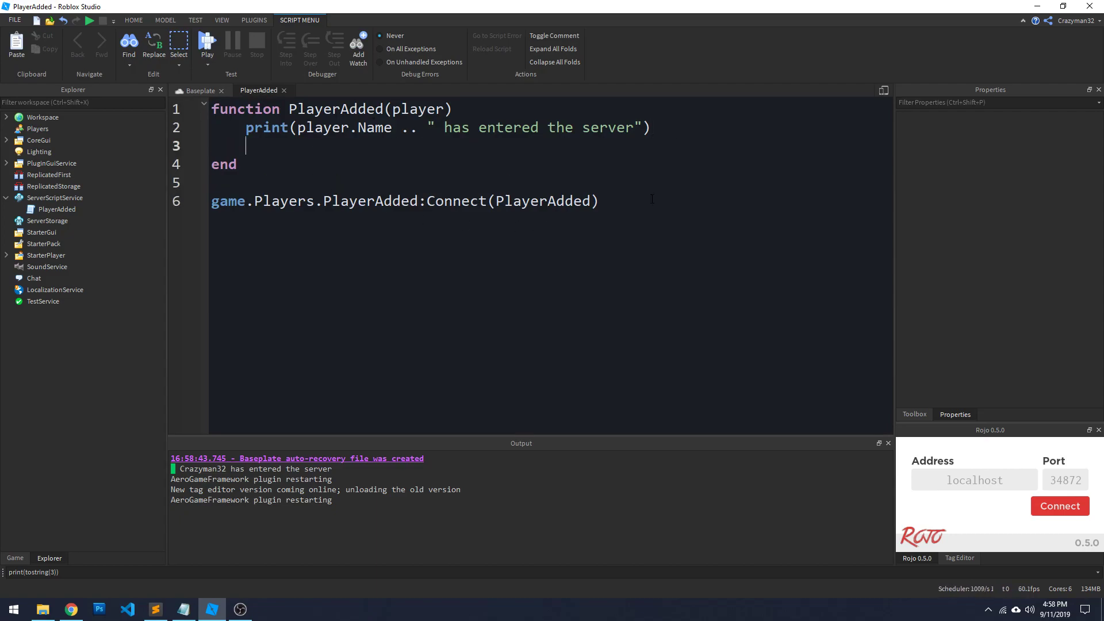
- Add wait(2) on line 1 above the PlayerAdded function
{"action": "left_click", "coordinate": [599, 200]}
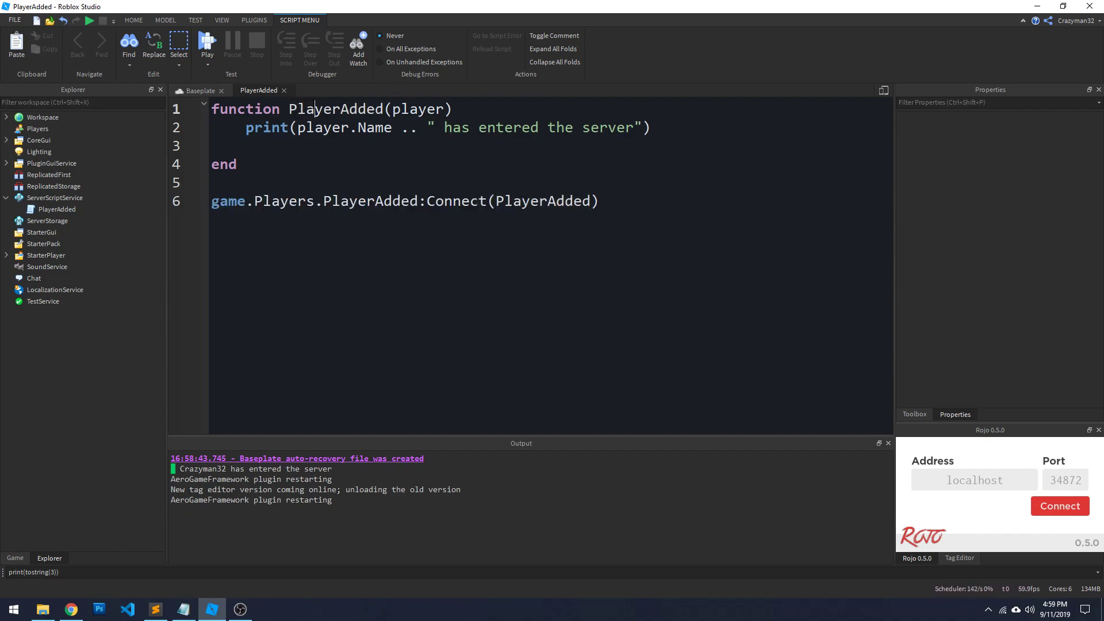
{"action": "triple_click", "coordinate": [423, 128]}
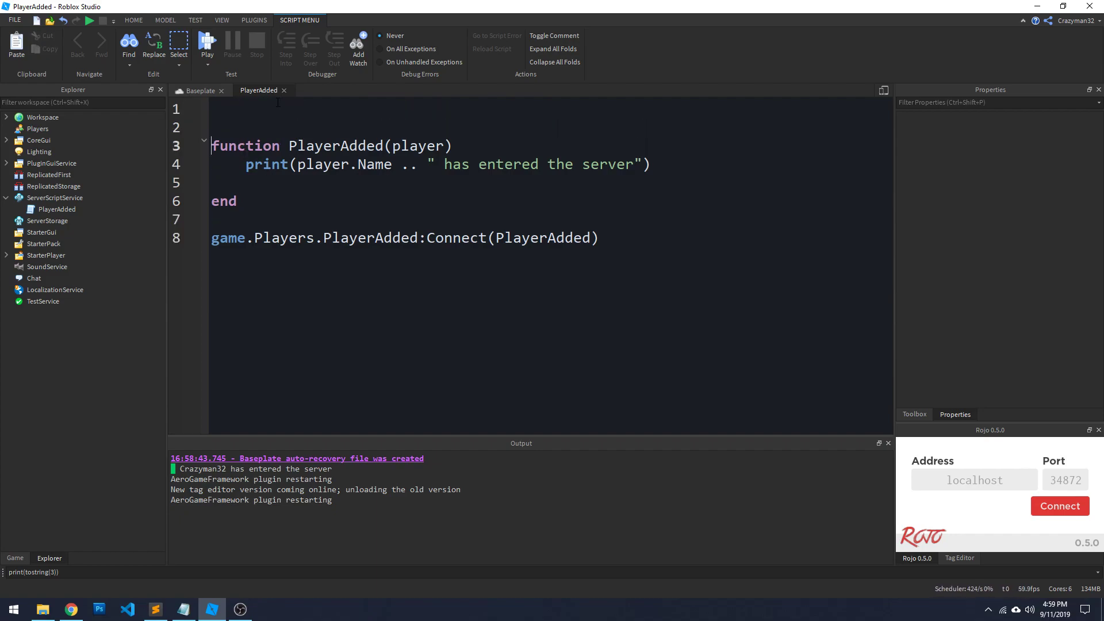
{"action": "type", "text": "wait(2)"}
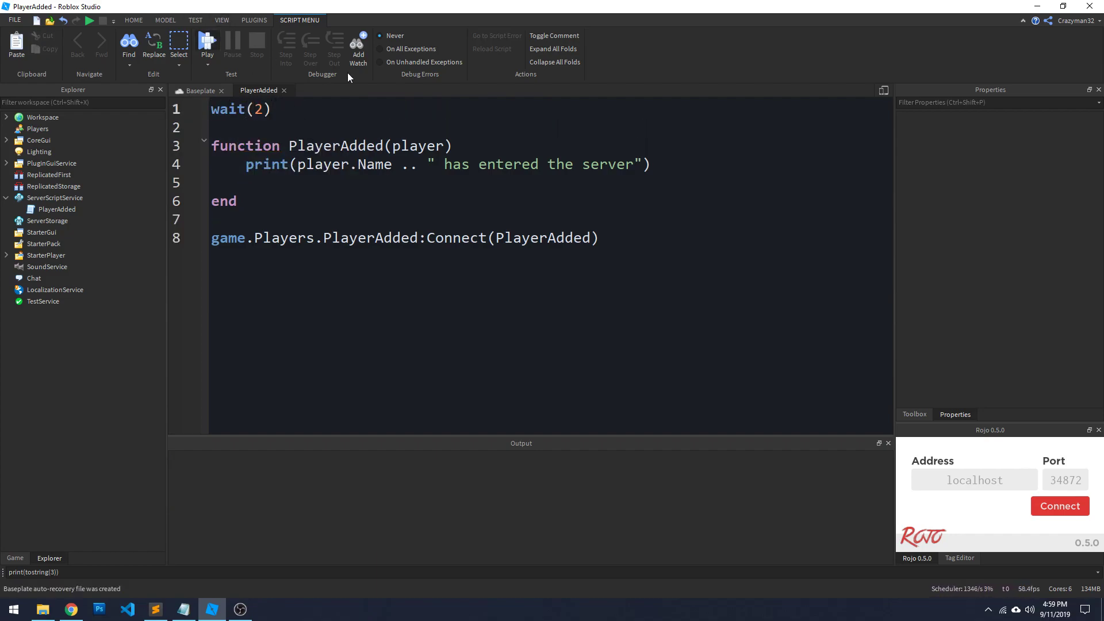
- Playtest the delayed script and check the Output shows no join message
{"action": "left_click", "coordinate": [189, 92]}
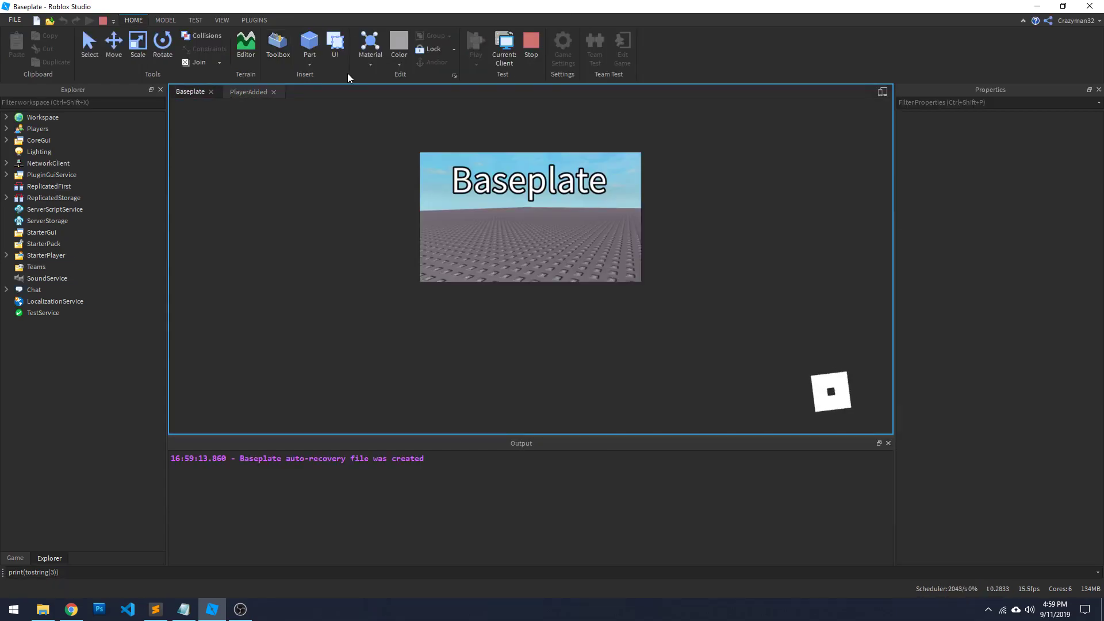
{"action": "left_click", "coordinate": [476, 43]}
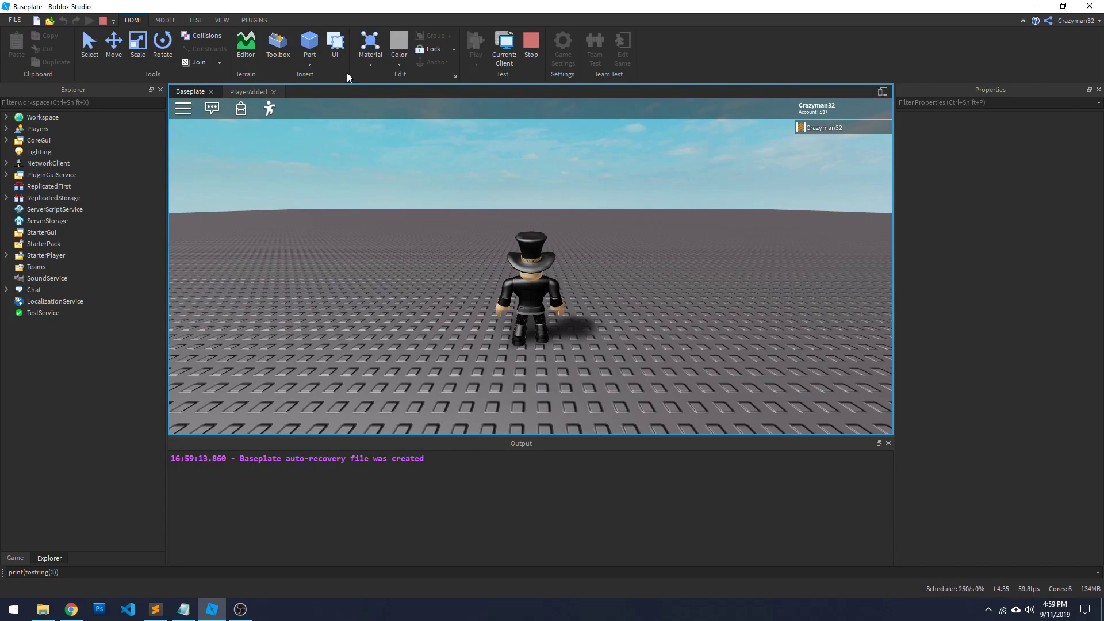
{"action": "mouse_move", "coordinate": [360, 506]}
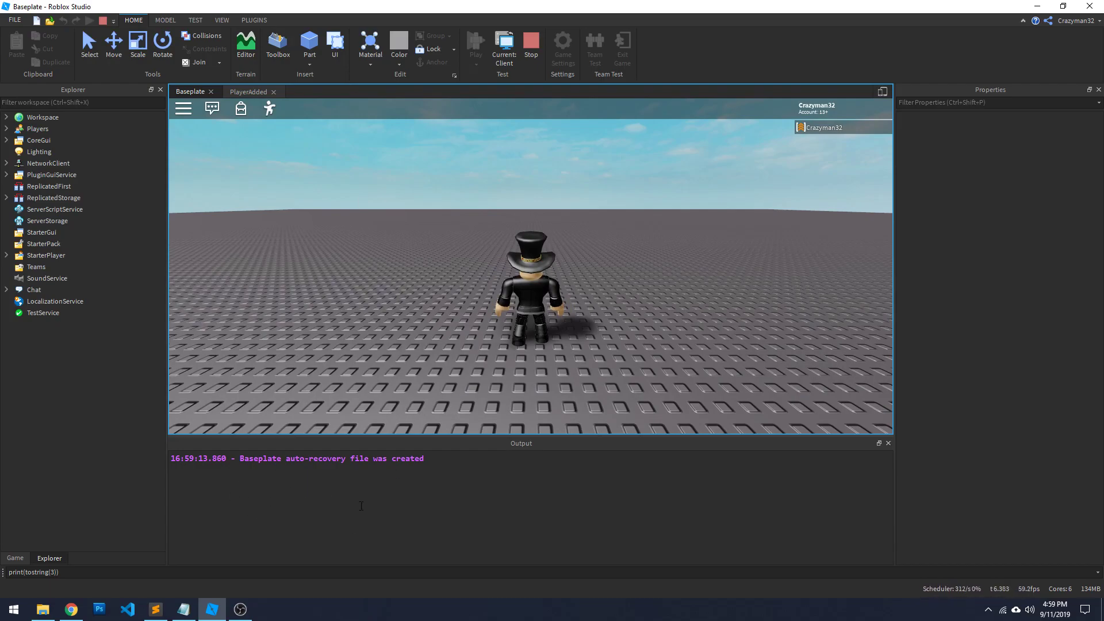
{"action": "mouse_move", "coordinate": [164, 485]}
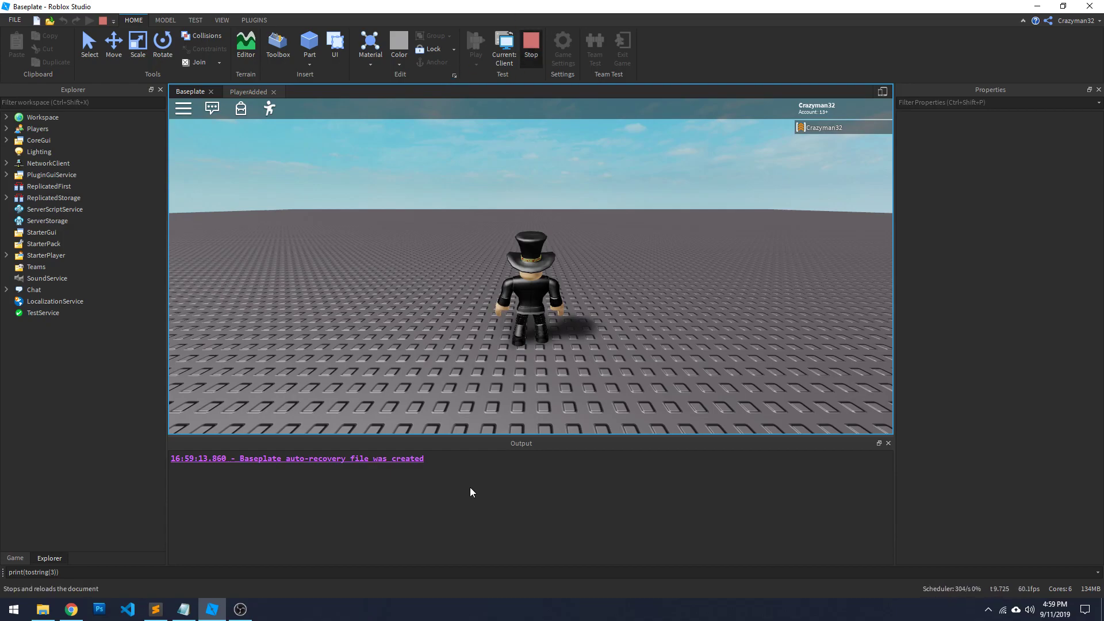
- End the playtest and review the Connect line in the PlayerAdded script
{"action": "left_click", "coordinate": [259, 90]}
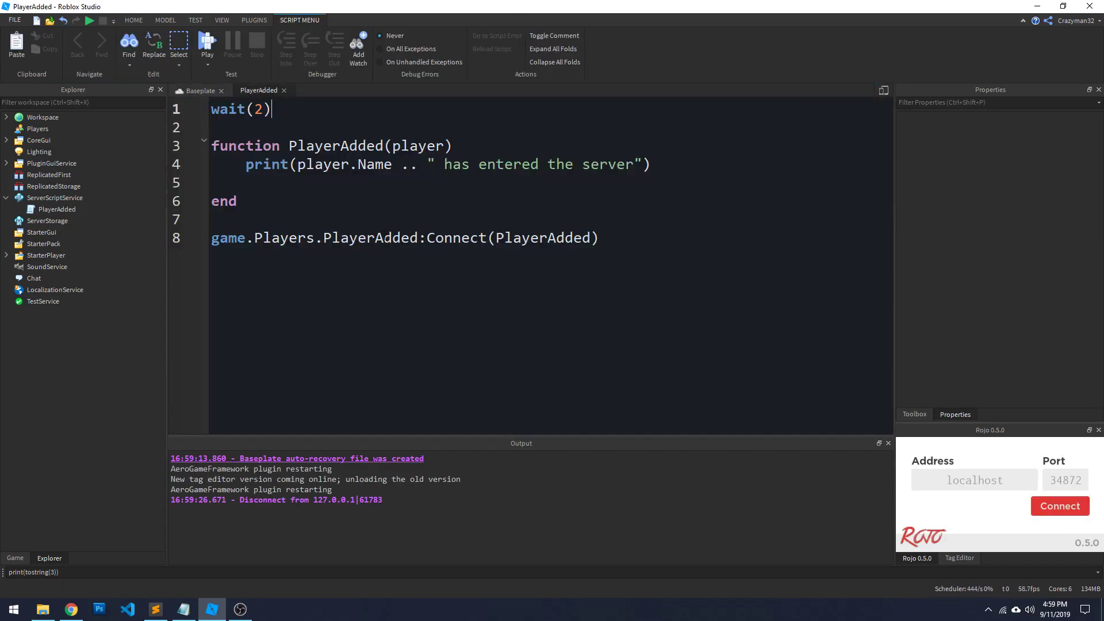
{"action": "double_click", "coordinate": [240, 109]}
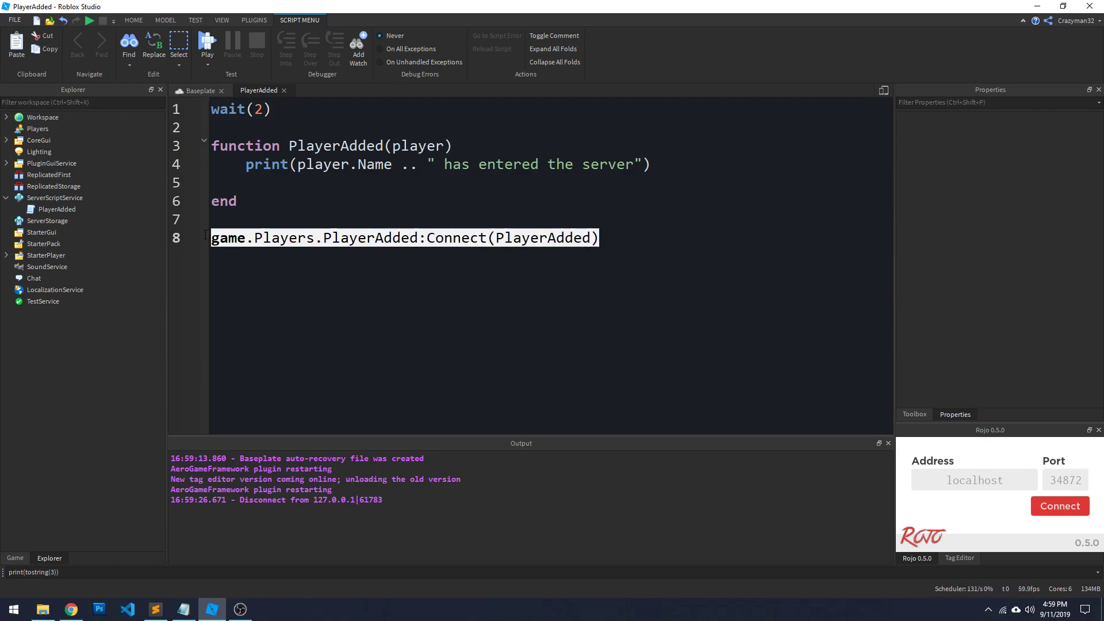
{"action": "left_click", "coordinate": [639, 245]}
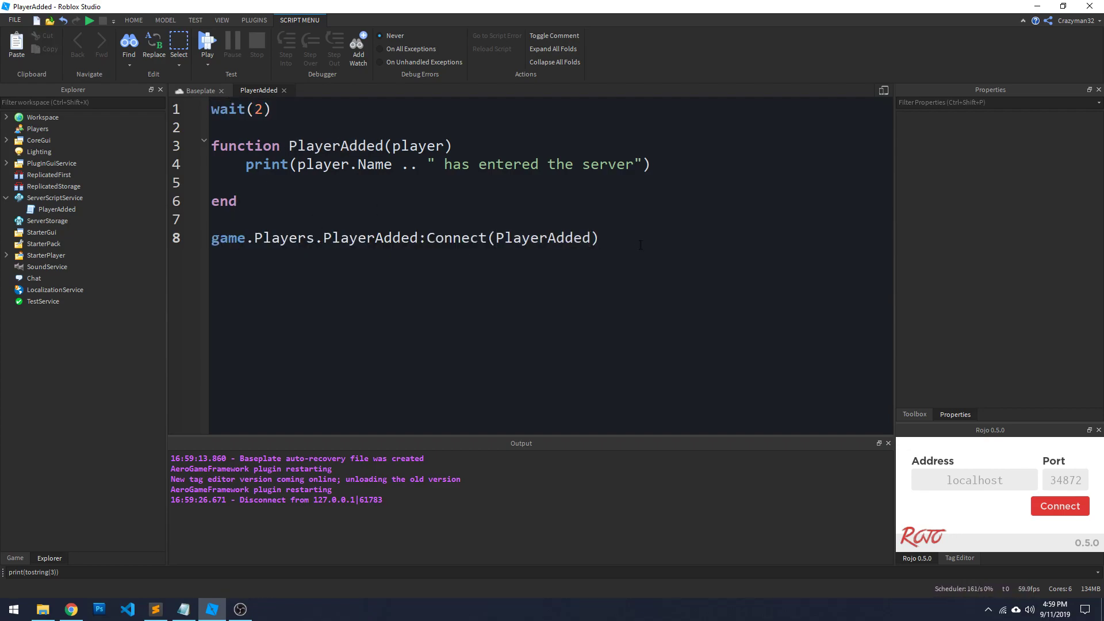
{"action": "double_click", "coordinate": [370, 237]}
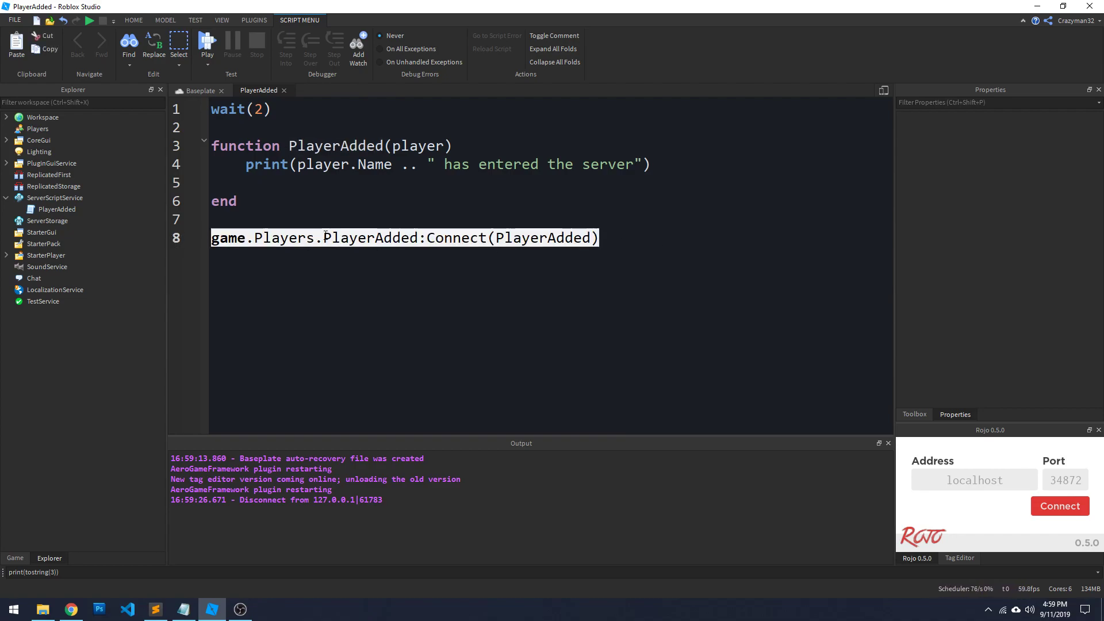
{"action": "double_click", "coordinate": [369, 238]}
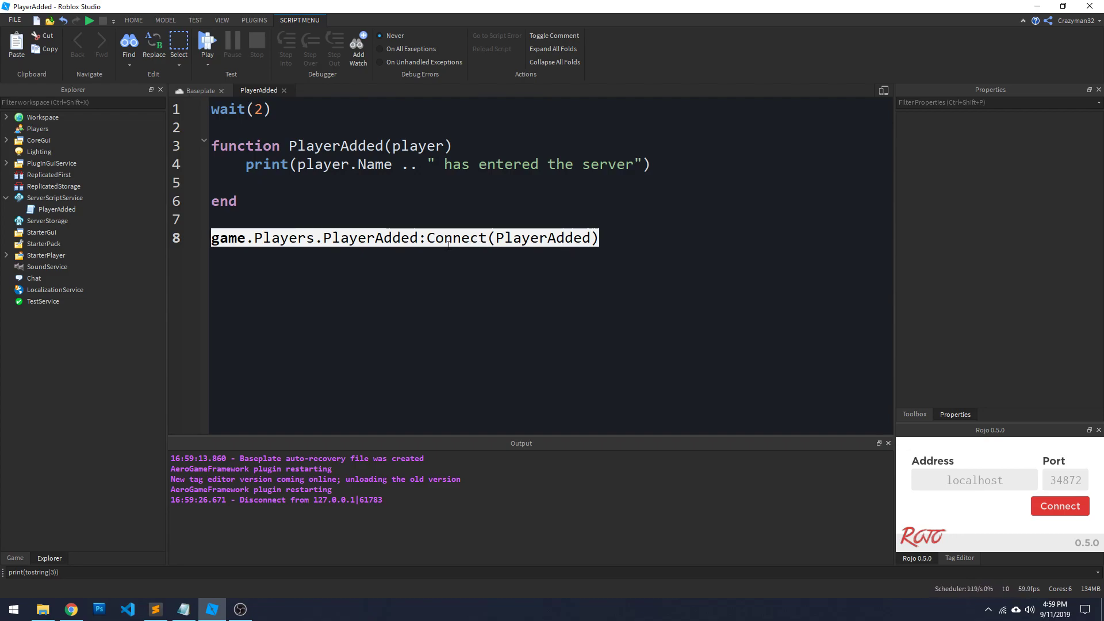
- Remove the wait(2) line from the top of the script, leaving the Connect line in place
{"action": "left_click", "coordinate": [444, 237]}
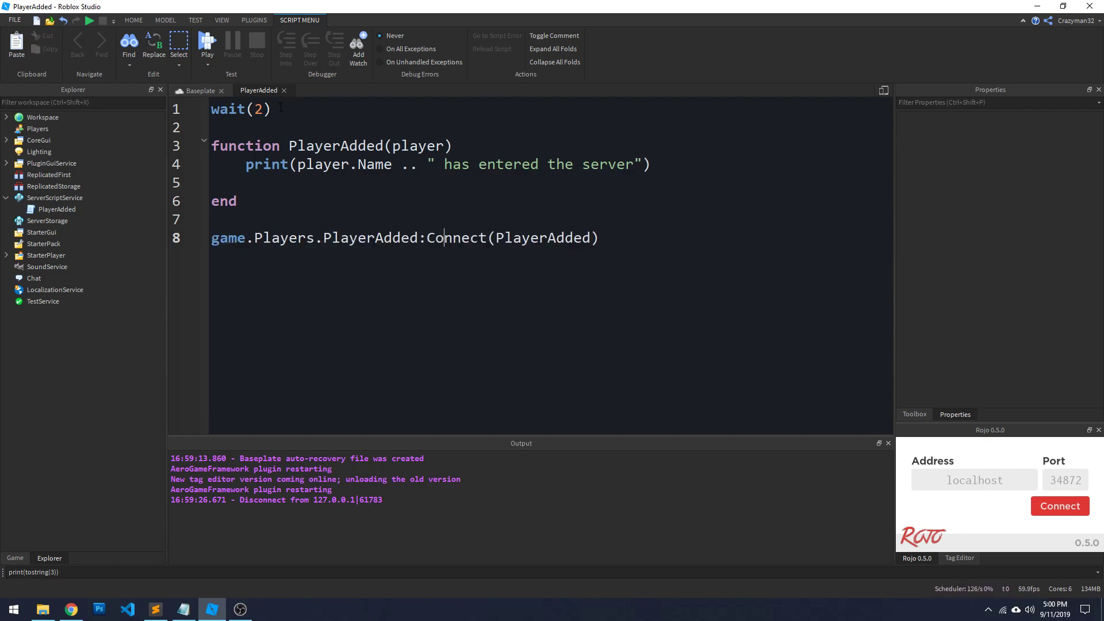
{"action": "double_click", "coordinate": [228, 110]}
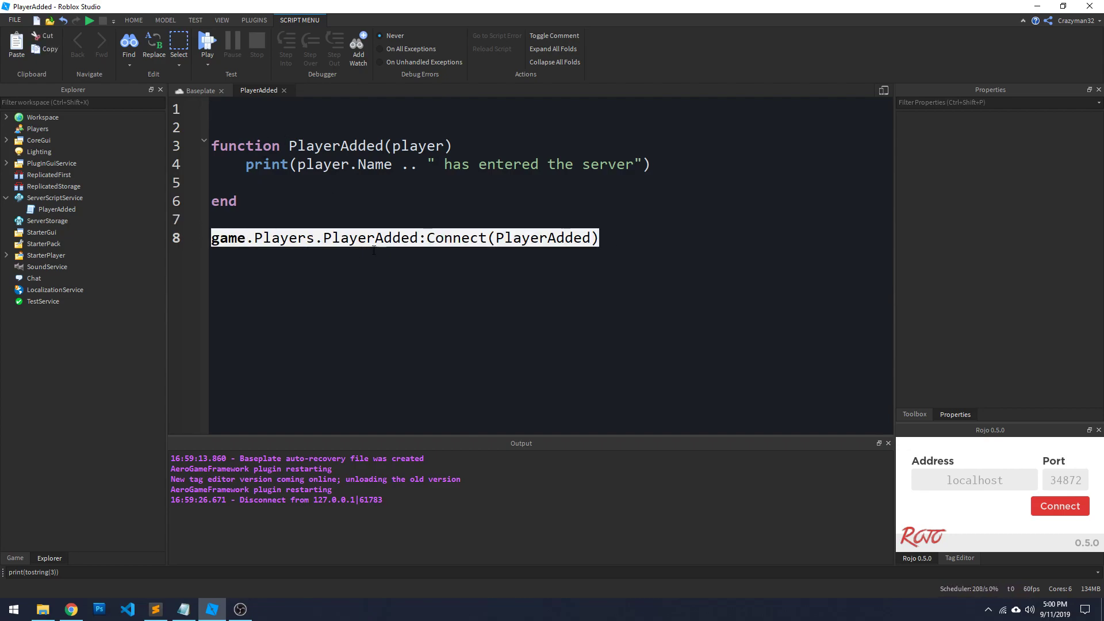
{"action": "left_click", "coordinate": [611, 237]}
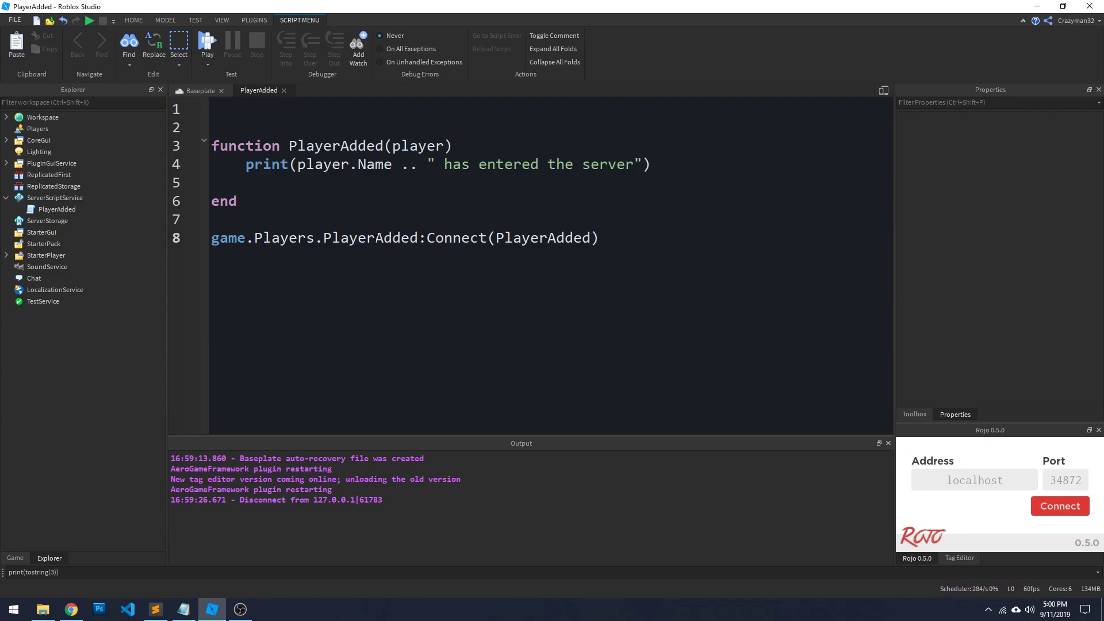
{"action": "double_click", "coordinate": [369, 237]}
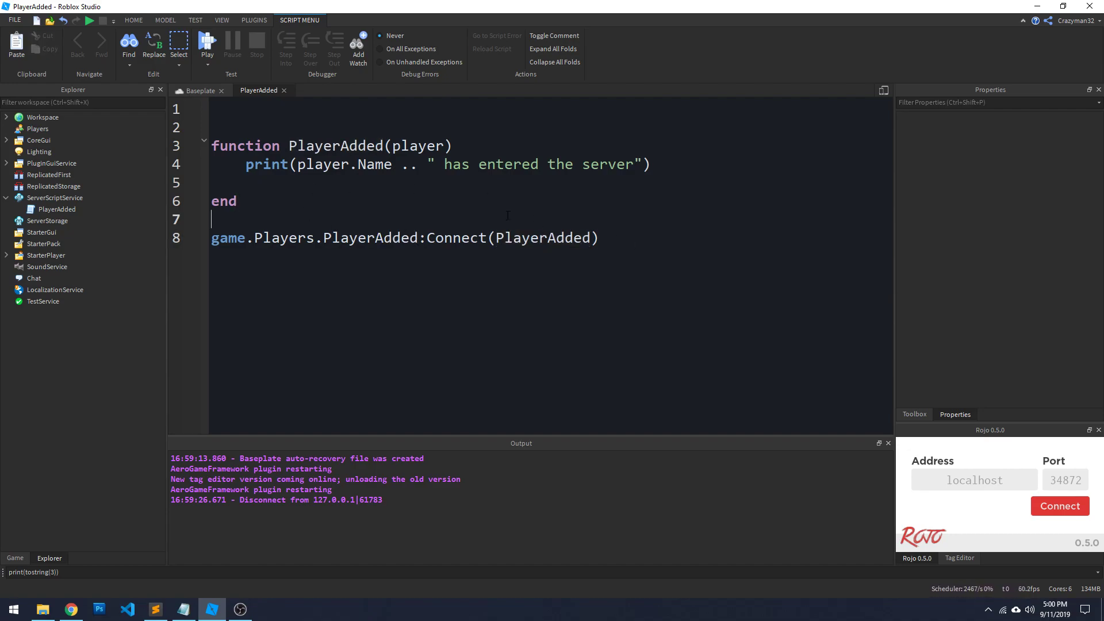
- Put wait(2) back on the empty first line of the script
{"action": "left_click", "coordinate": [212, 109]}
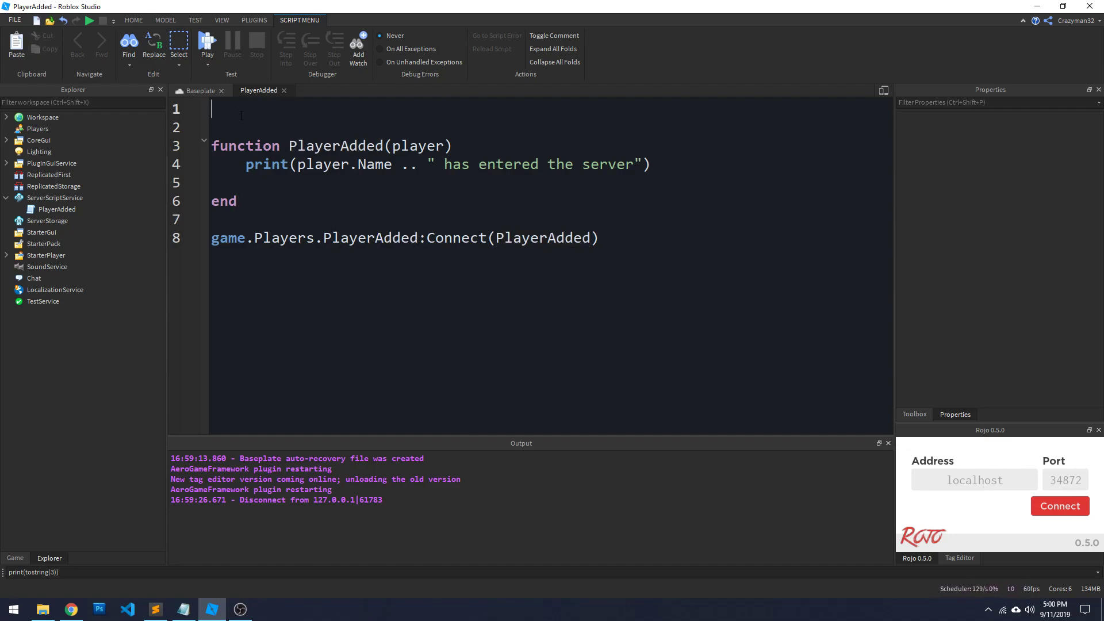
{"action": "type", "text": "wait(2)"}
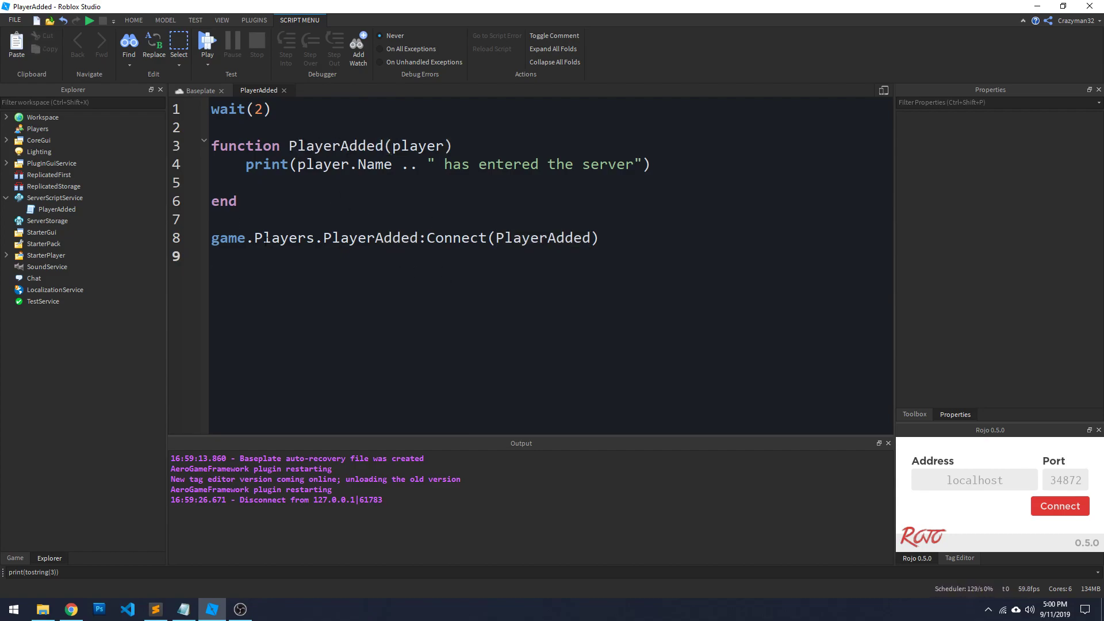
- Add a for _,player in pairs(game.Players:GetPlayers()) loop calling PlayerAdded(player)
{"action": "type", "text": "for _,"}
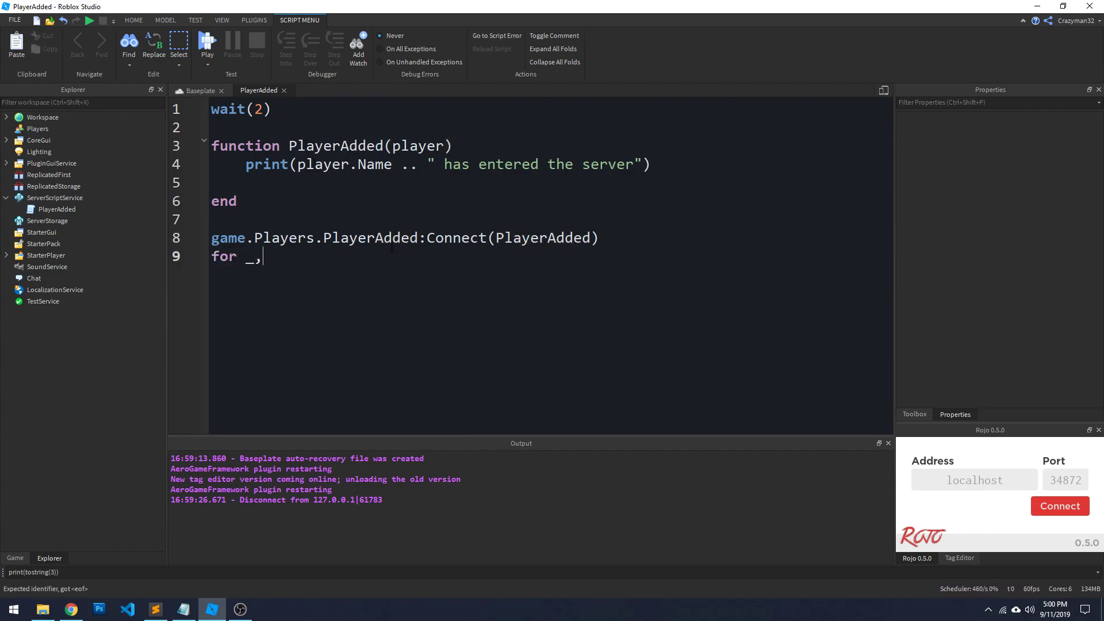
{"action": "type", "text": "player in pairs()"}
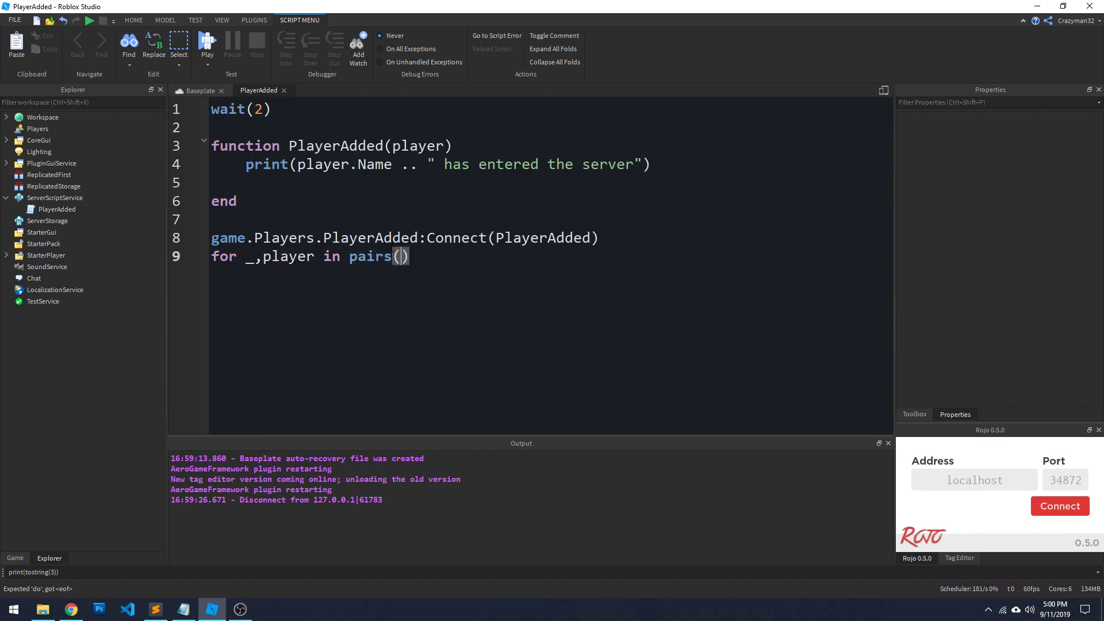
{"action": "type", "text": "game.Players"}
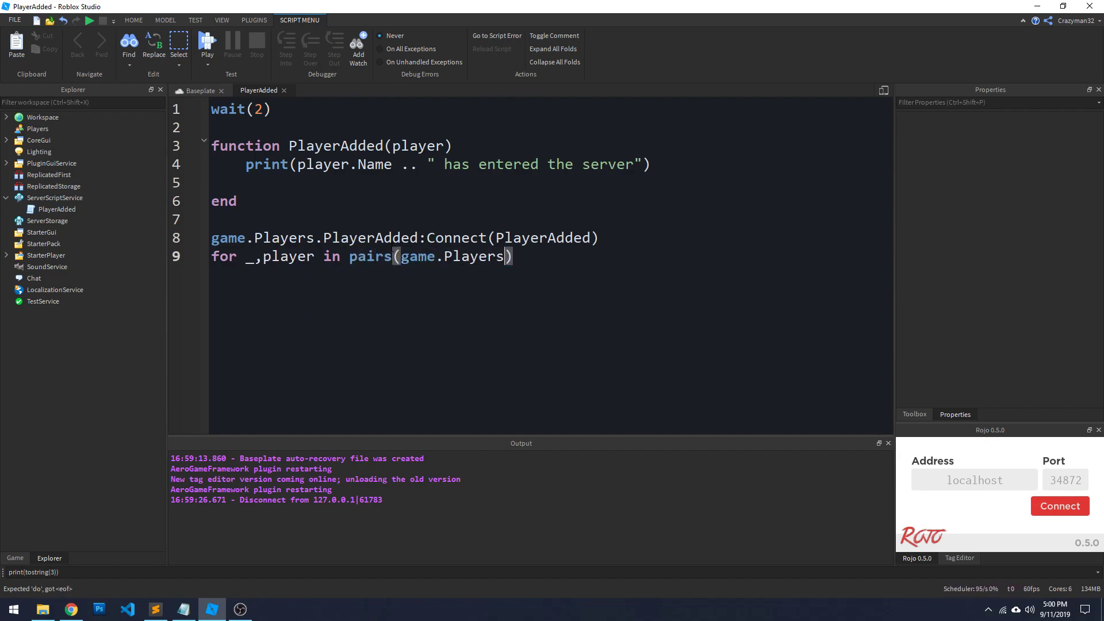
{"action": "type", "text": ":GetPlayers()"}
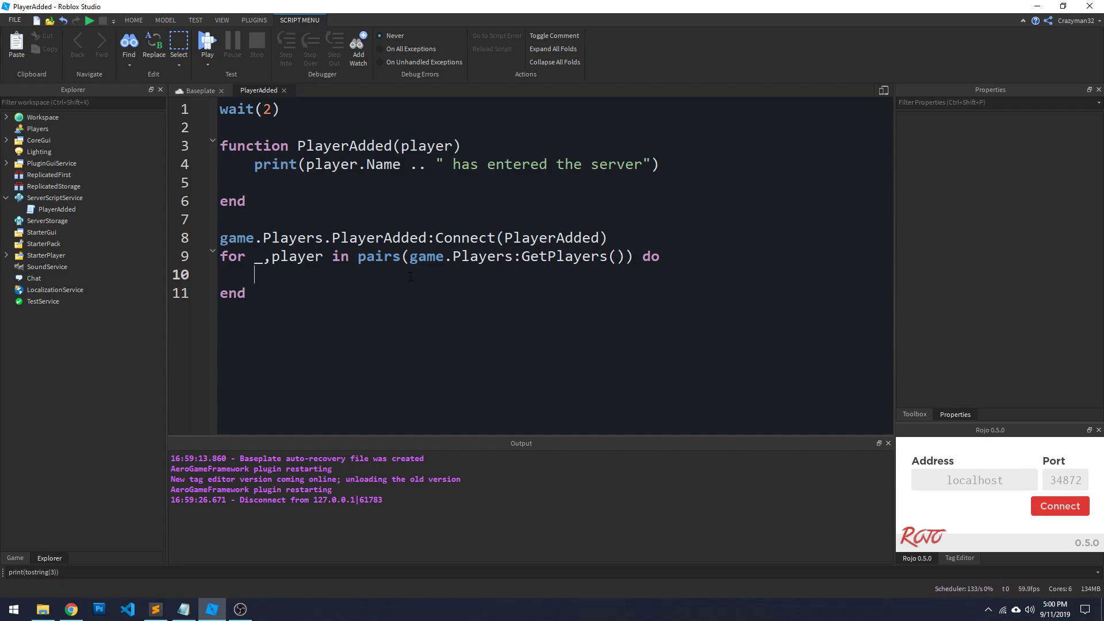
{"action": "type", "text": "PlayerAdded(player"}
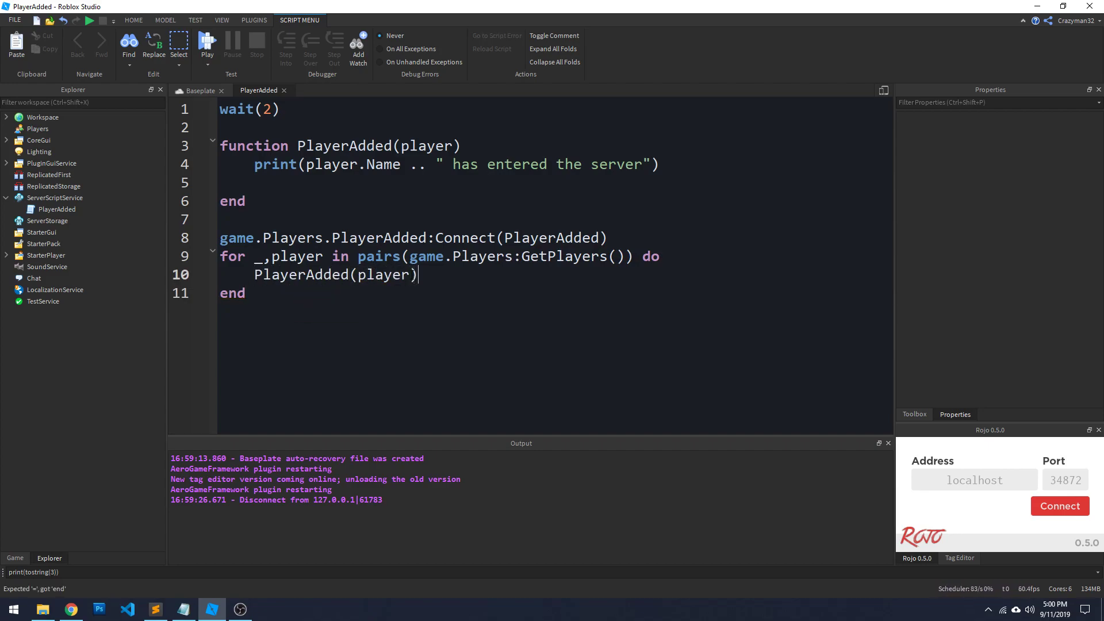
{"action": "double_click", "coordinate": [334, 274]}
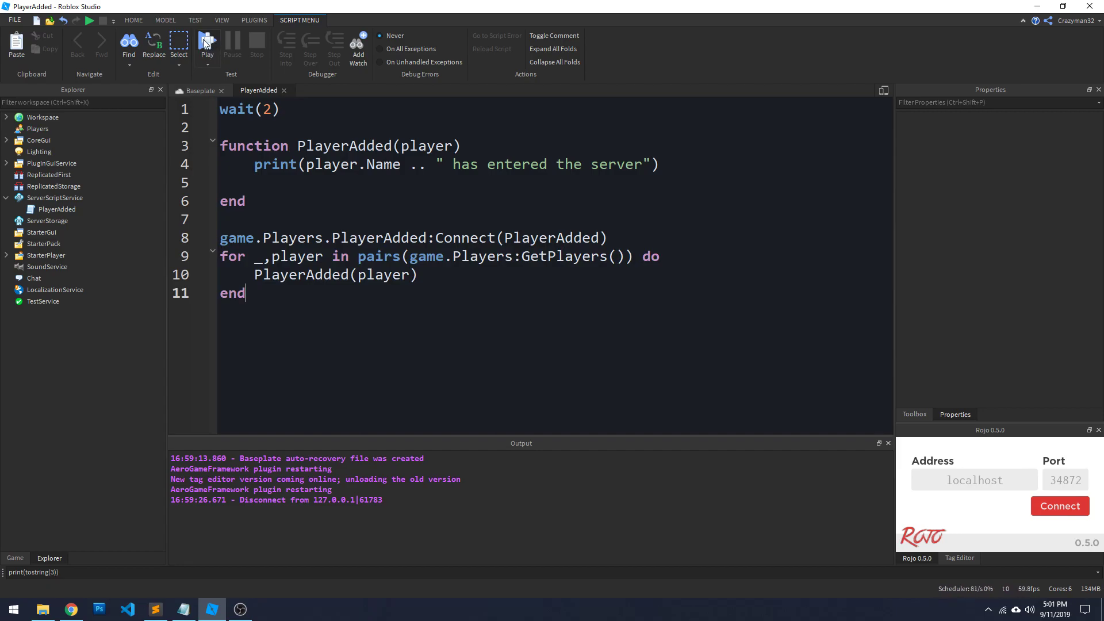
- Playtest to see "Crazyman32 has entered the server" in Output, then stop the test
{"action": "left_click", "coordinate": [207, 42]}
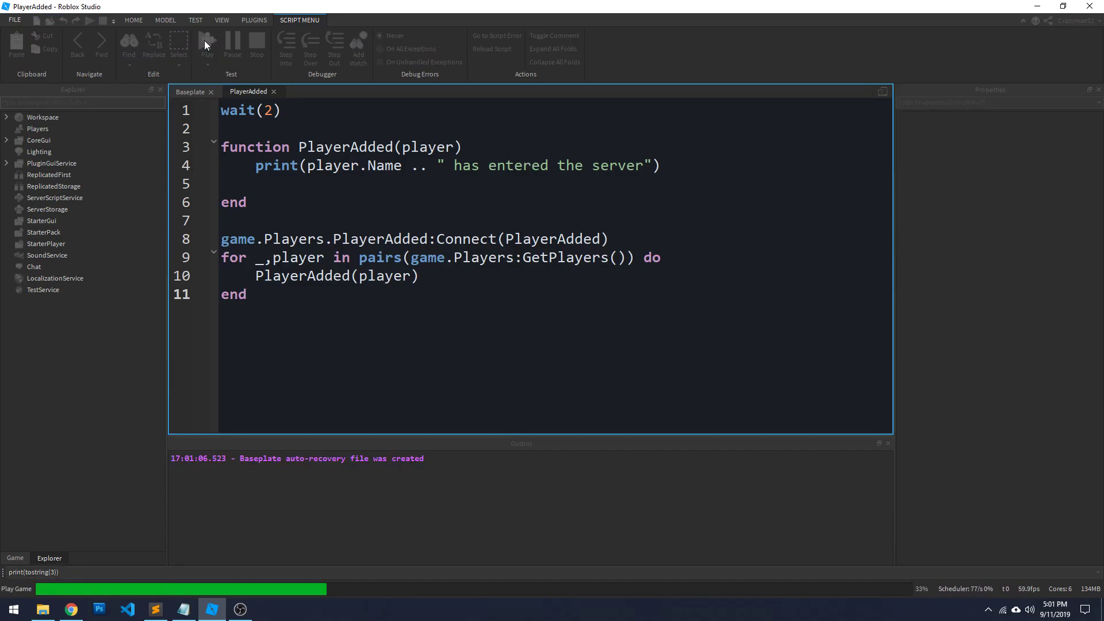
{"action": "left_click", "coordinate": [207, 43]}
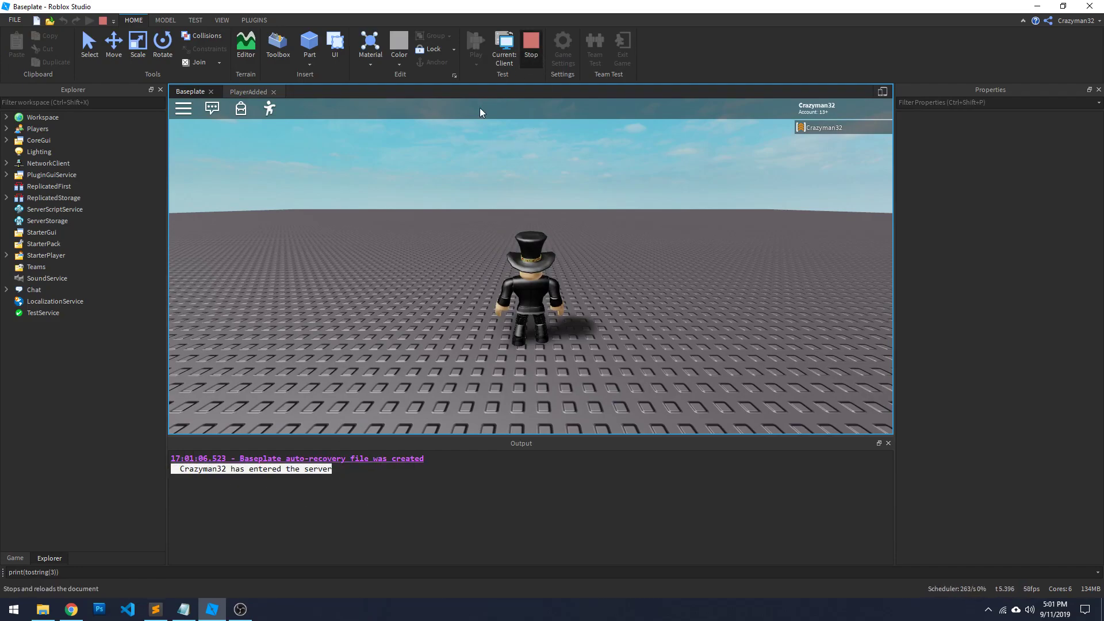
{"action": "left_click", "coordinate": [500, 48]}
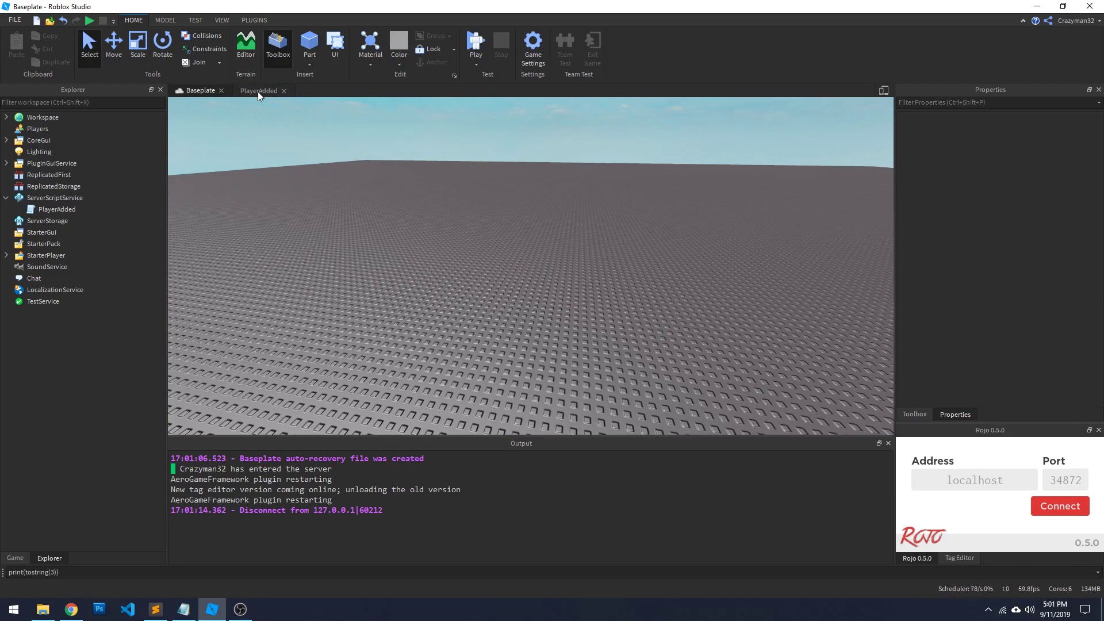
- Return to the PlayerAdded script and place the cursor after the print line
{"action": "left_click", "coordinate": [259, 90]}
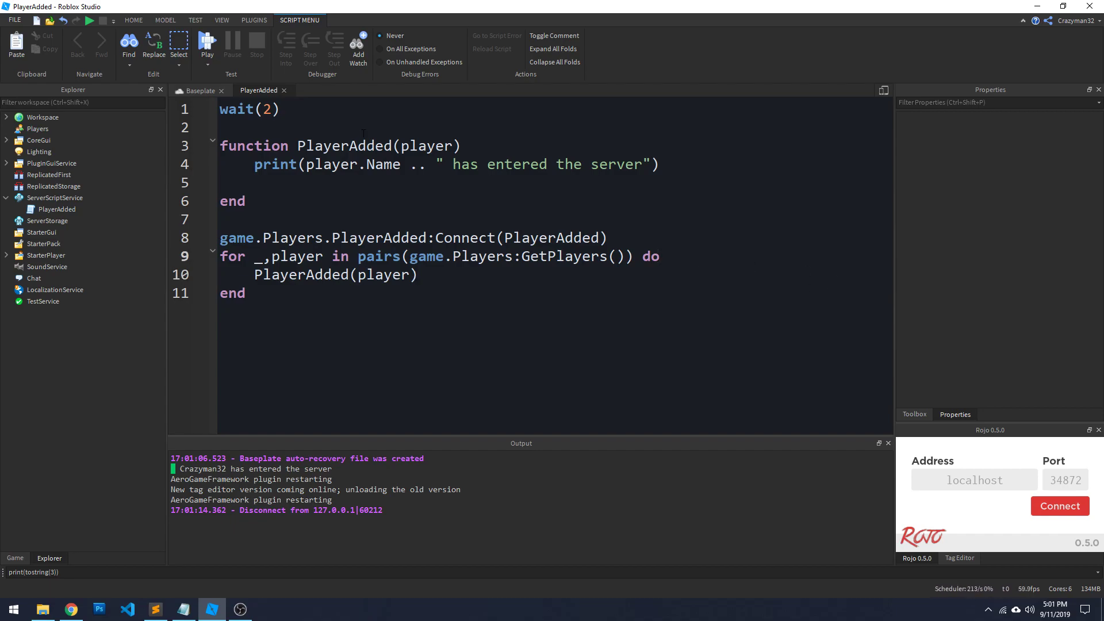
{"action": "double_click", "coordinate": [344, 146]}
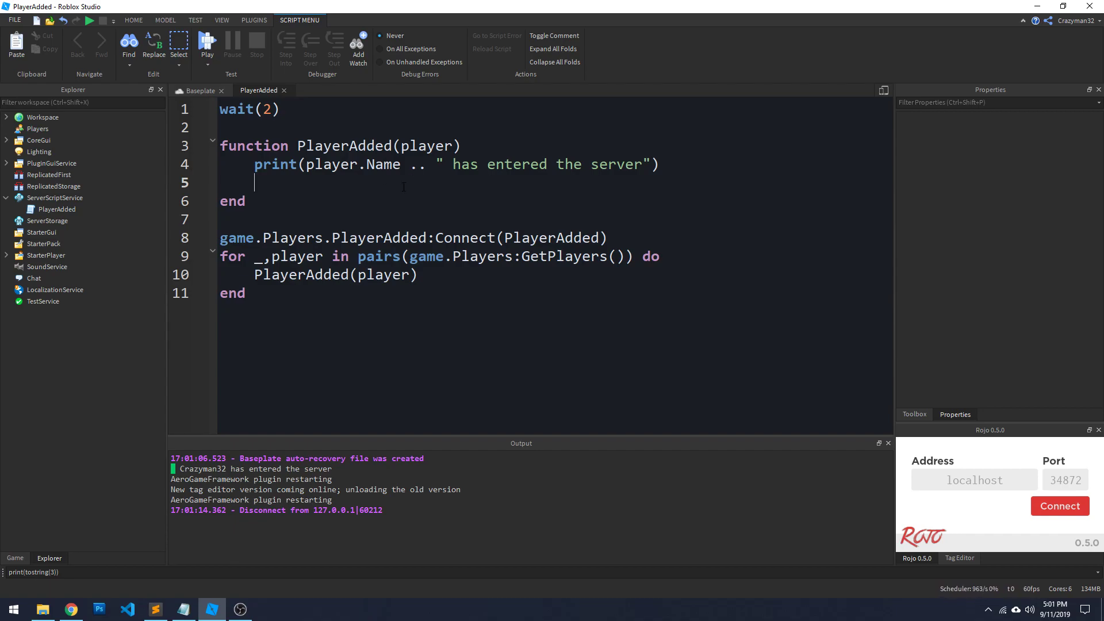
- Add player.CharacterAdded:Wait() after the print line in PlayerAdded
{"action": "type", "text": "player.CharacterAdded:Wait("}
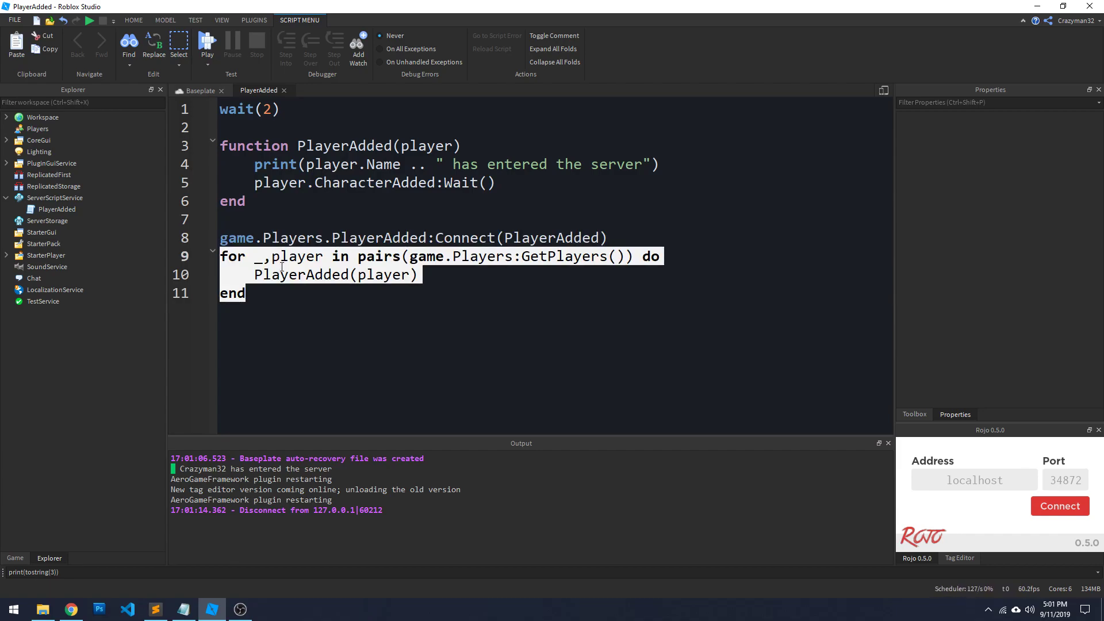
{"action": "left_click", "coordinate": [335, 293]}
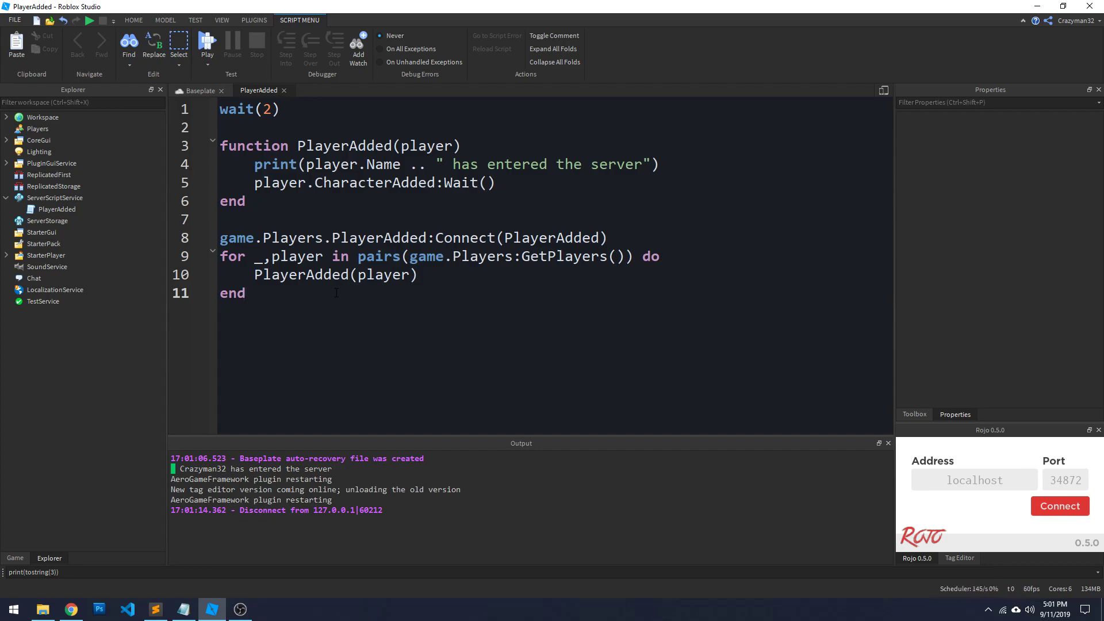
{"action": "left_click", "coordinate": [247, 294]}
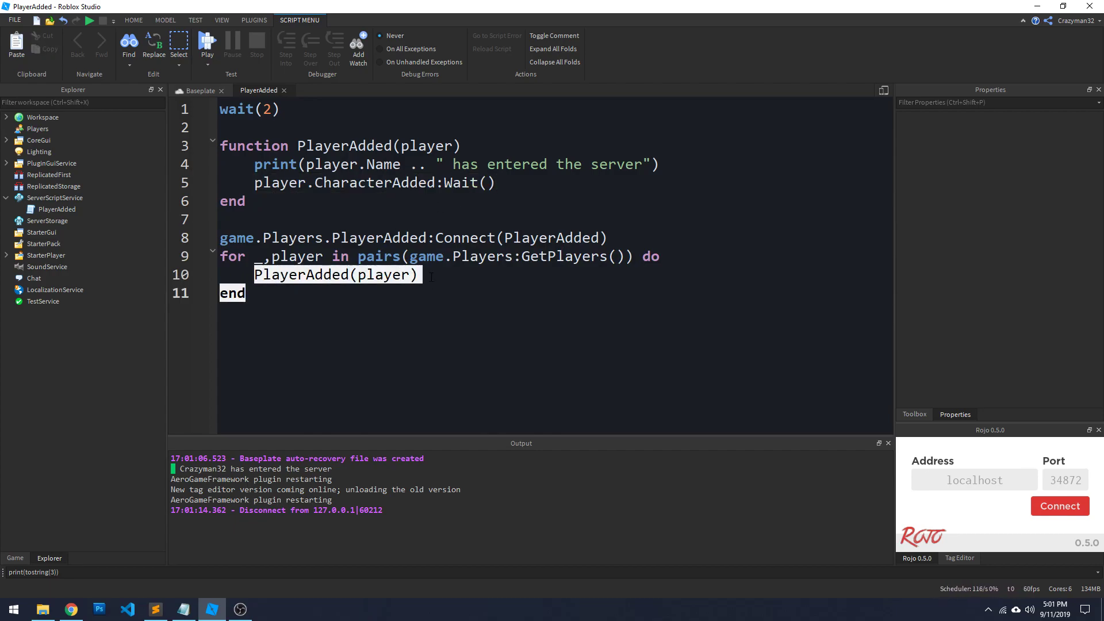
{"action": "left_click", "coordinate": [437, 275]}
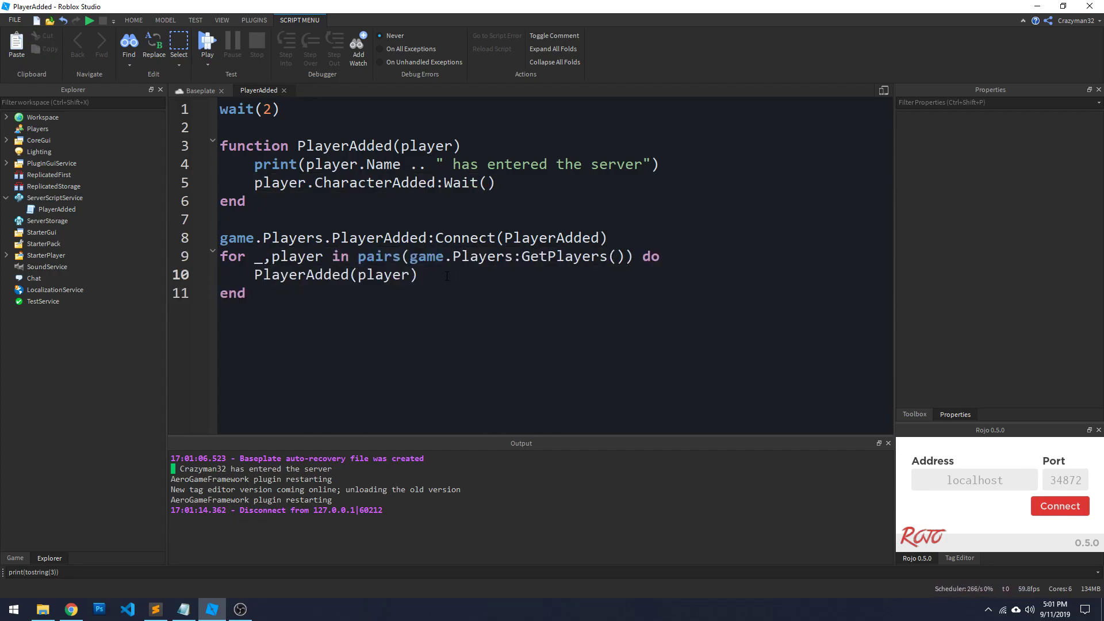
{"action": "double_click", "coordinate": [398, 275]}
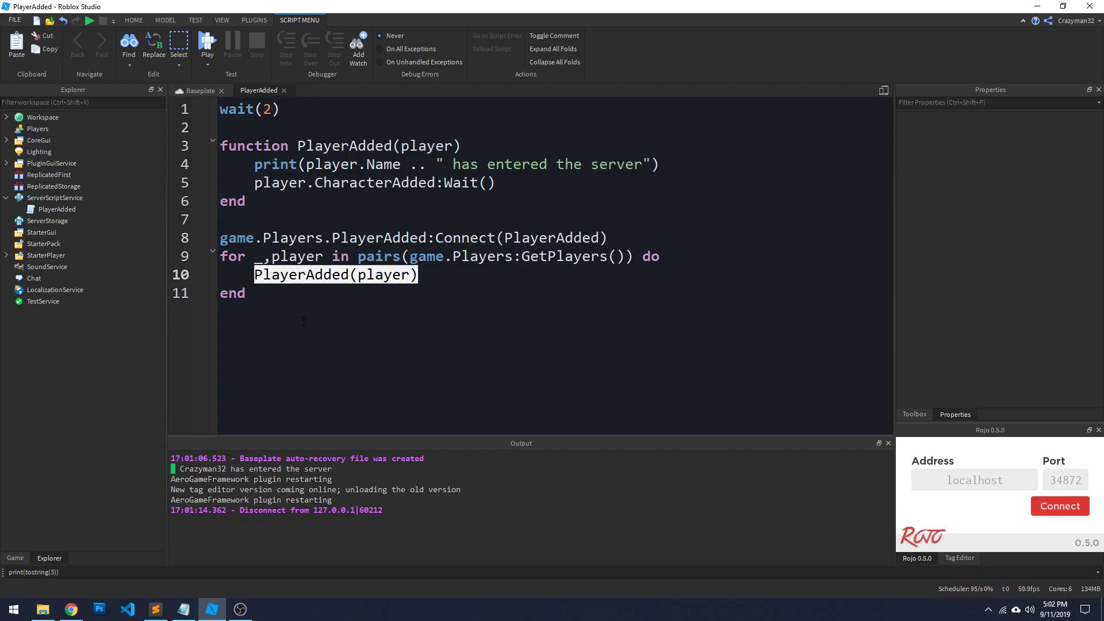
- Wrap the loop's PlayerAdded(player) call in spawn(function() ... end) so it doesn't block
{"action": "left_click", "coordinate": [335, 321]}
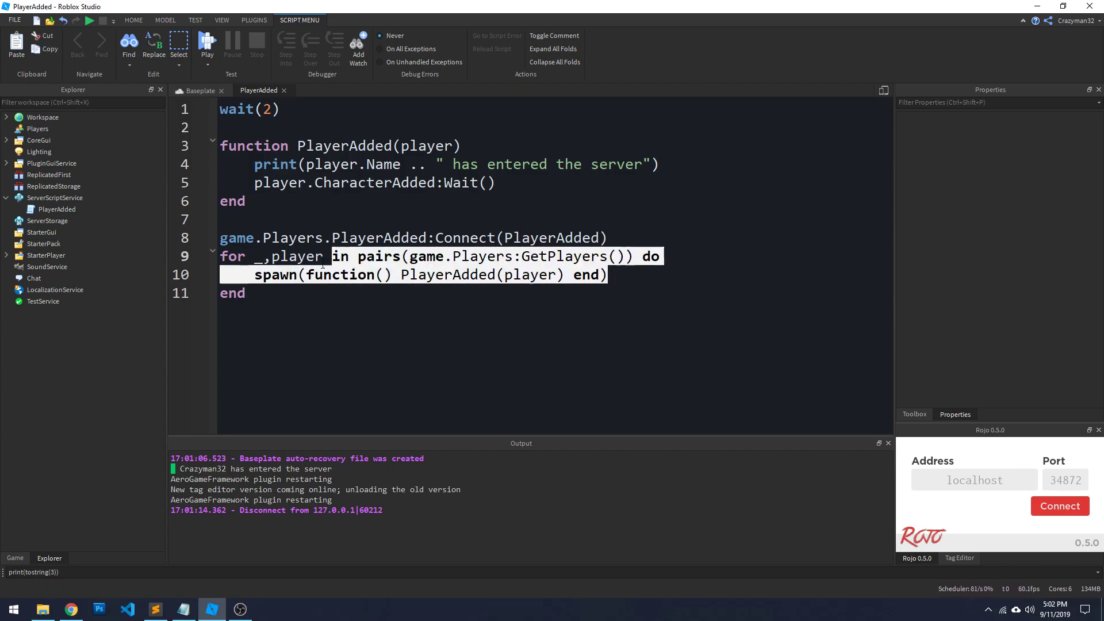
{"action": "left_click", "coordinate": [246, 293]}
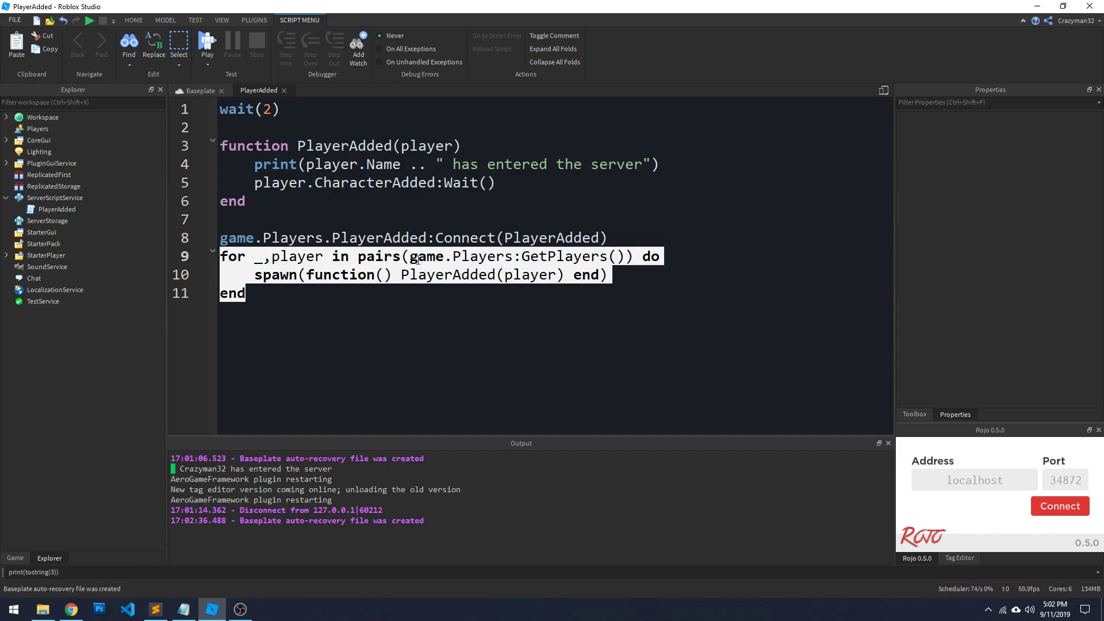
{"action": "left_click", "coordinate": [466, 348]}
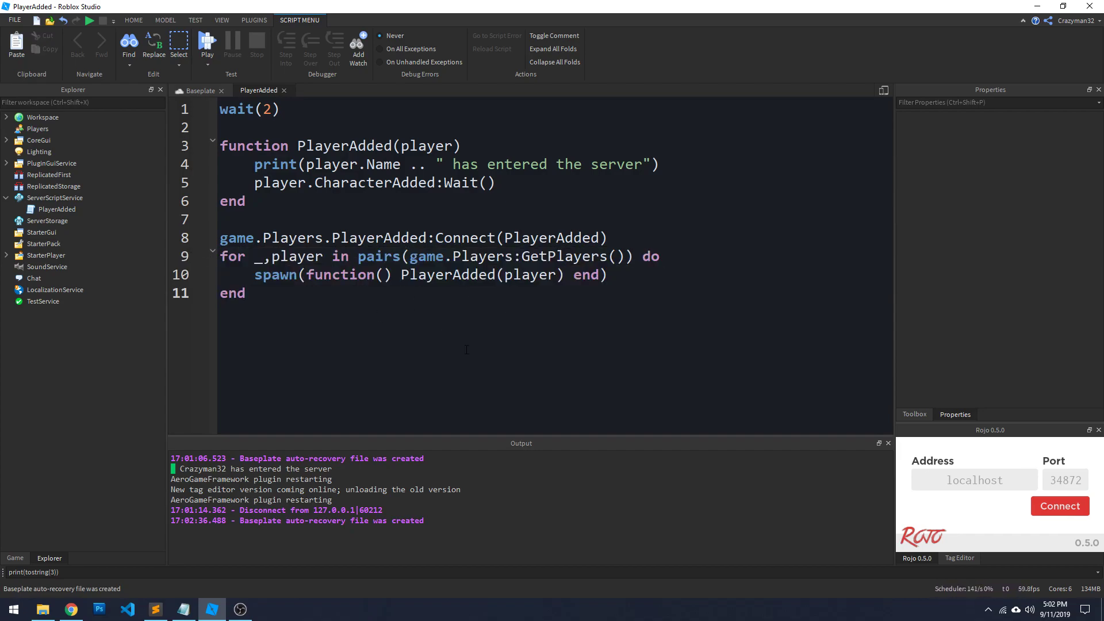
{"action": "triple_click", "coordinate": [352, 183]}
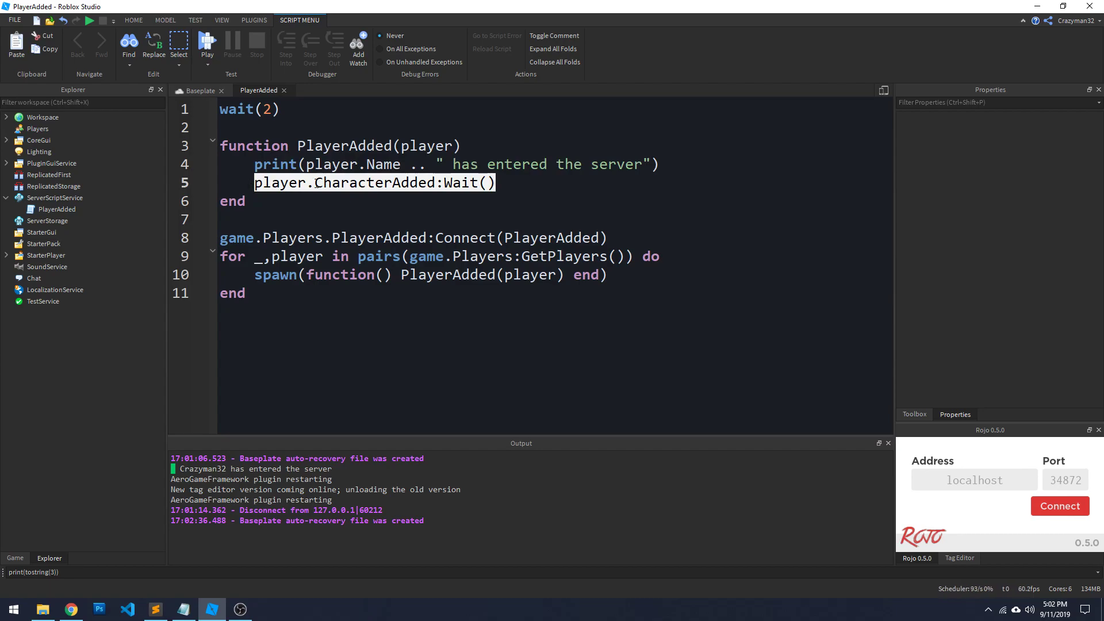
{"action": "left_click", "coordinate": [279, 109]}
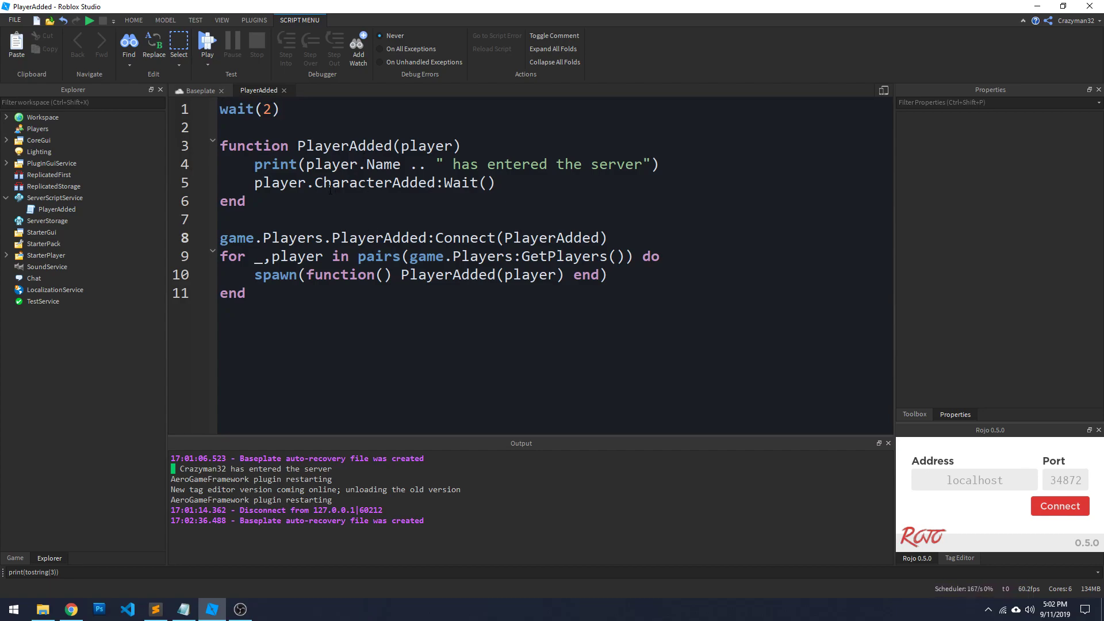
{"action": "double_click", "coordinate": [374, 183]}
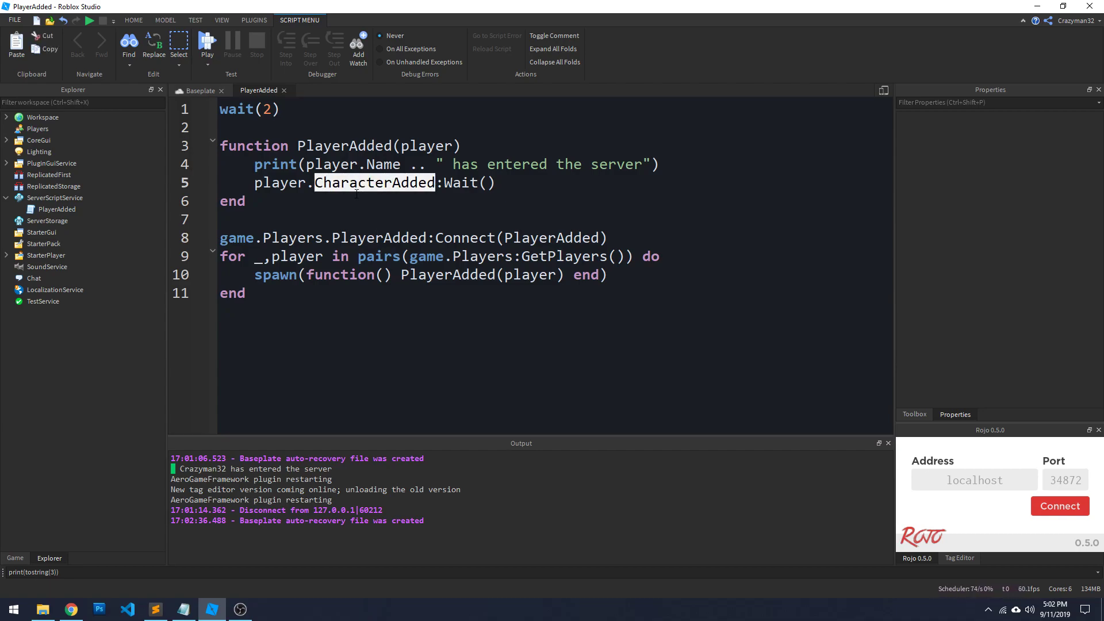
{"action": "left_click", "coordinate": [375, 182]}
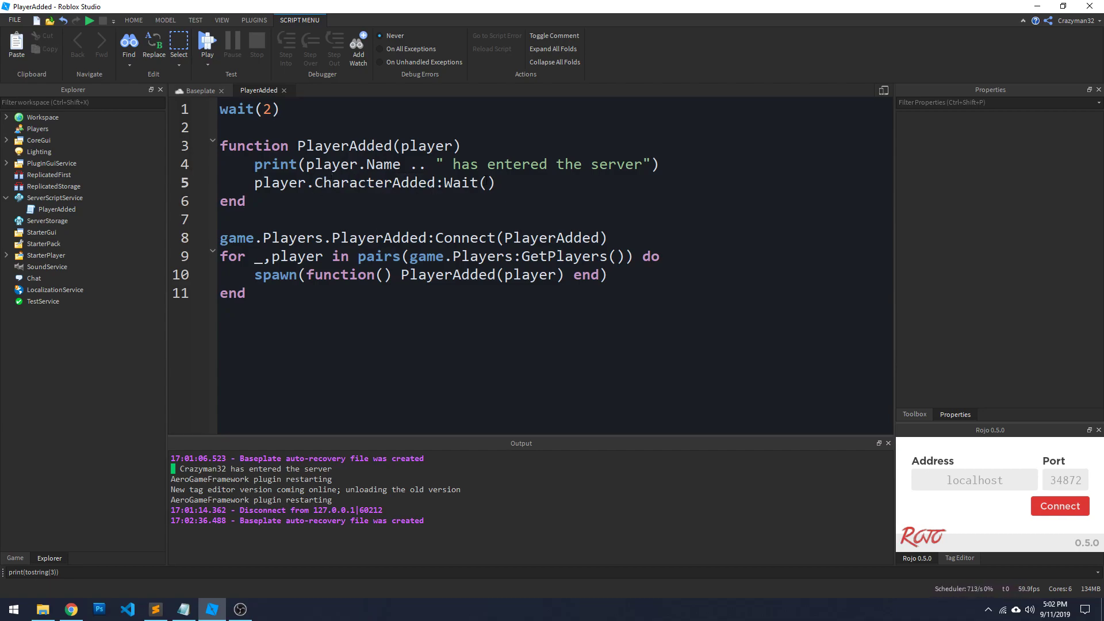
{"action": "double_click", "coordinate": [373, 183]}
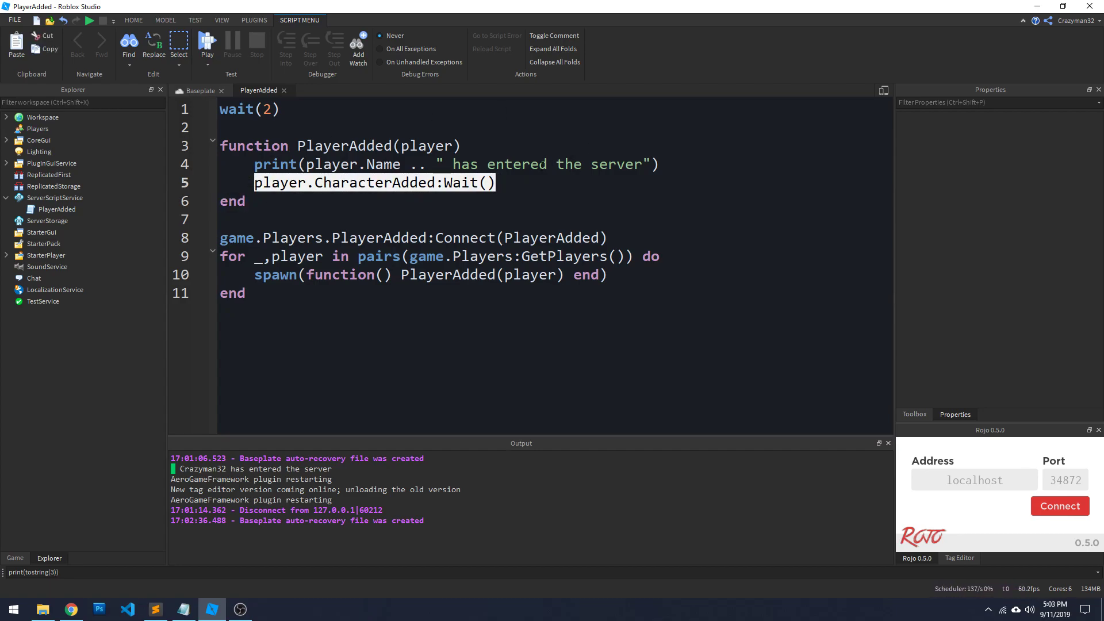
{"action": "double_click", "coordinate": [374, 182]}
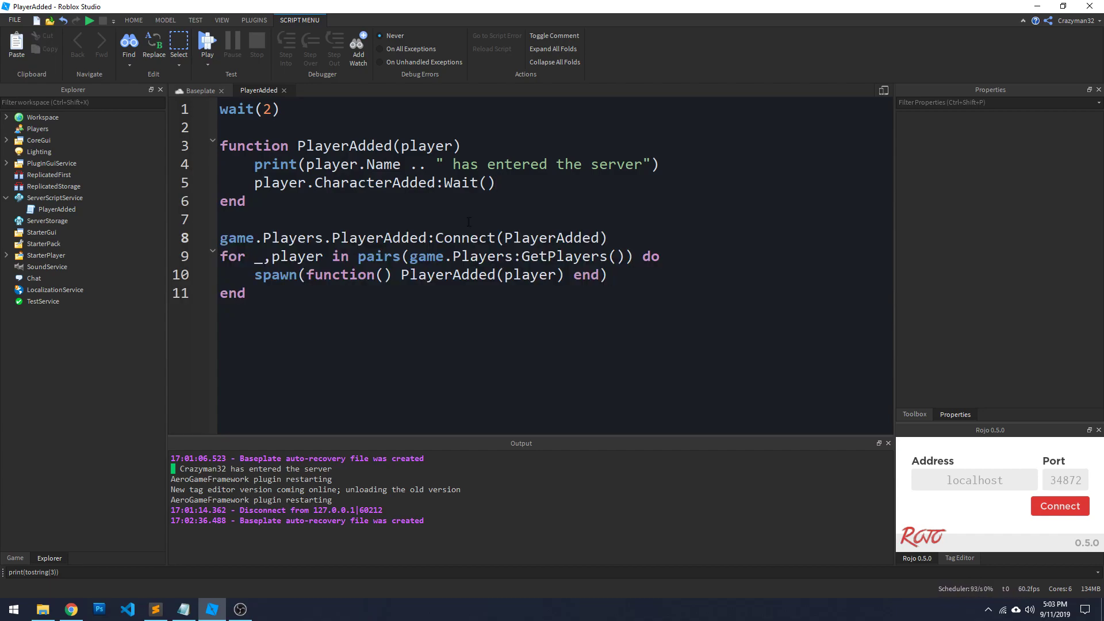
{"action": "triple_click", "coordinate": [352, 183]}
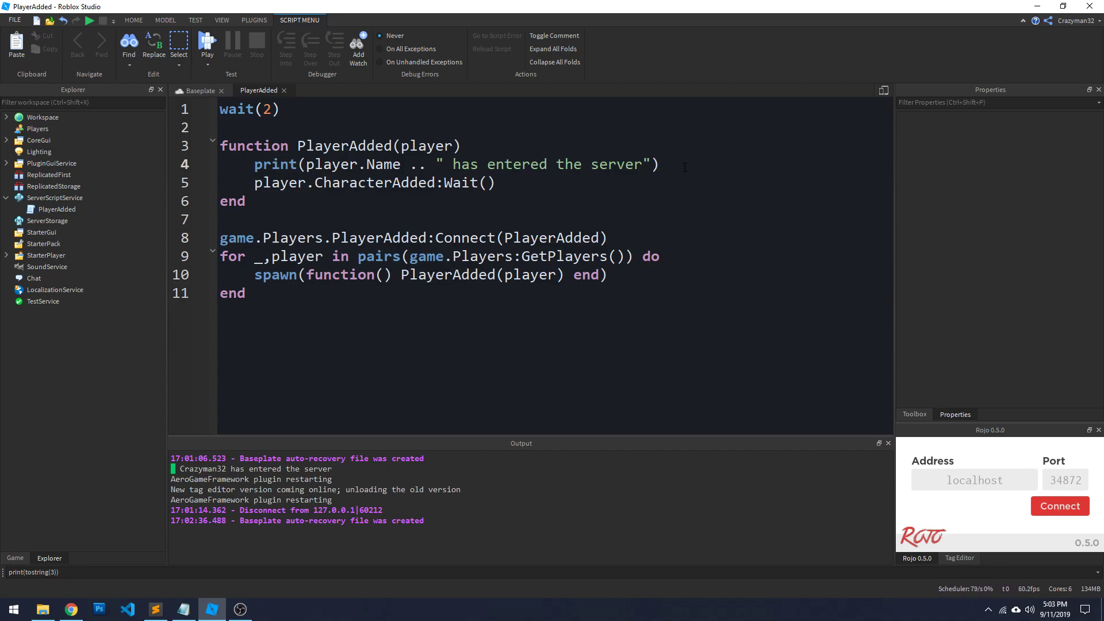
- Write 'local character = player.Character or player.Character' inside PlayerAdded
{"action": "type", "text": "local characte"}
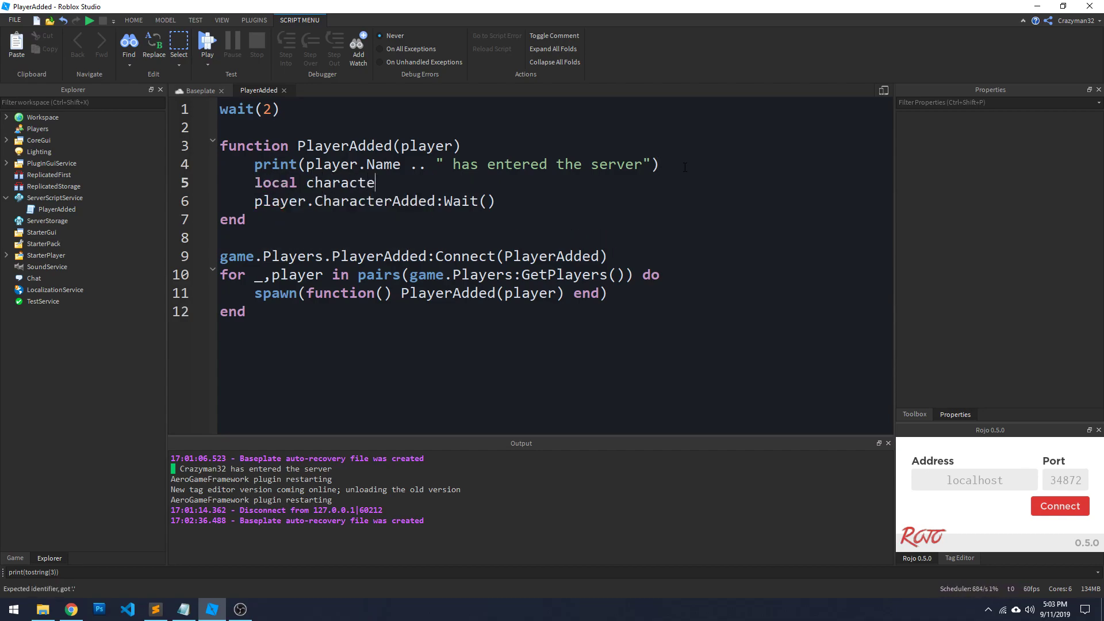
{"action": "type", "text": "r ="}
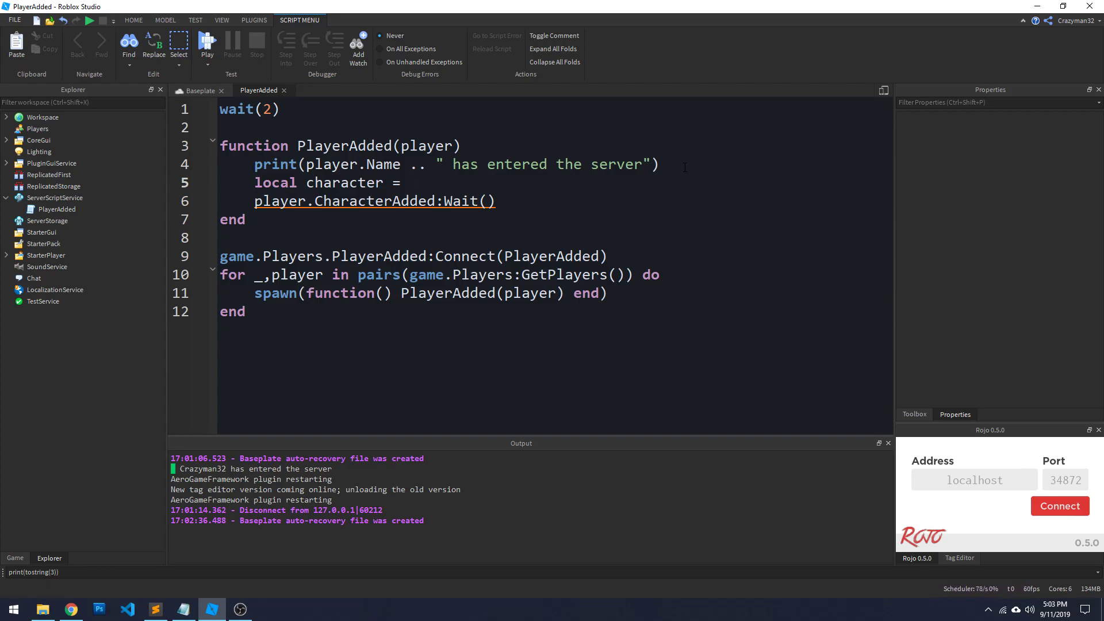
{"action": "type", "text": "player.C"}
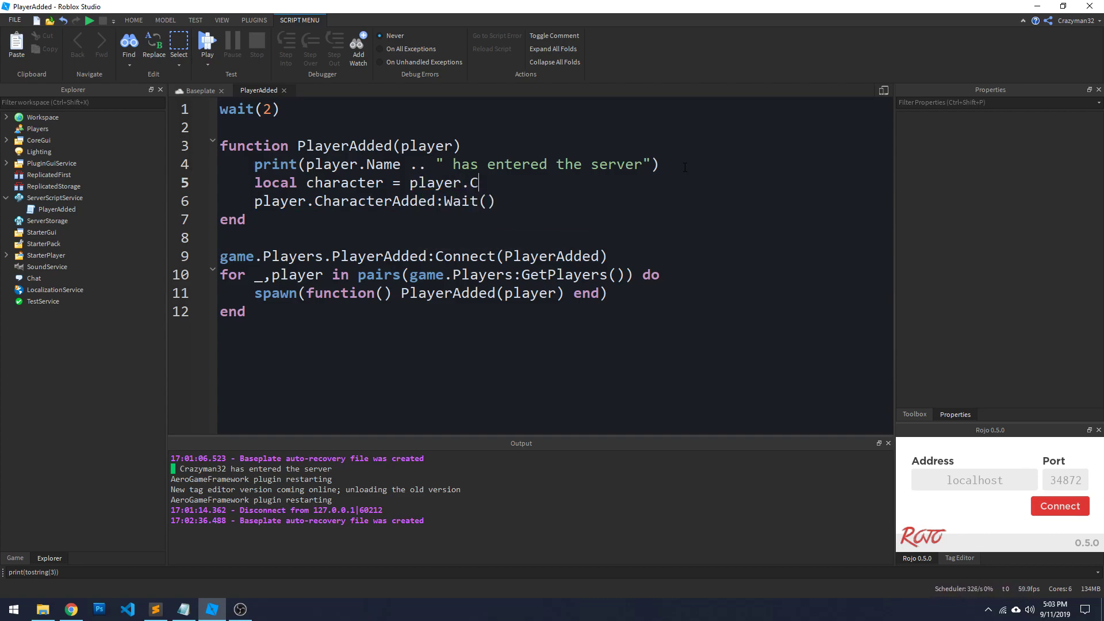
{"action": "type", "text": "haracter"}
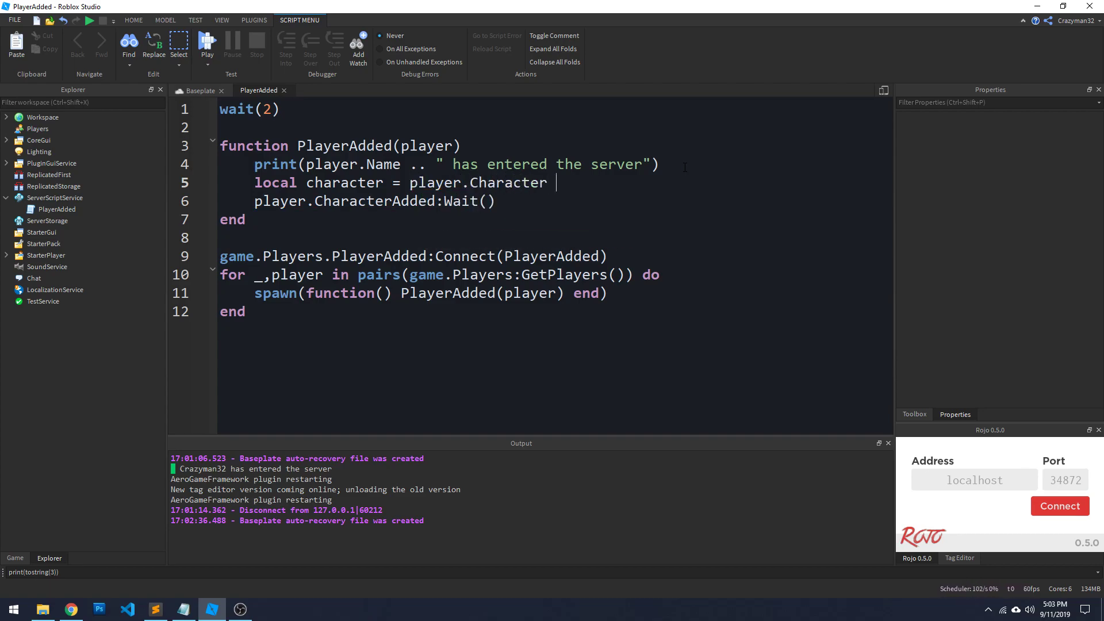
{"action": "type", "text": "or"}
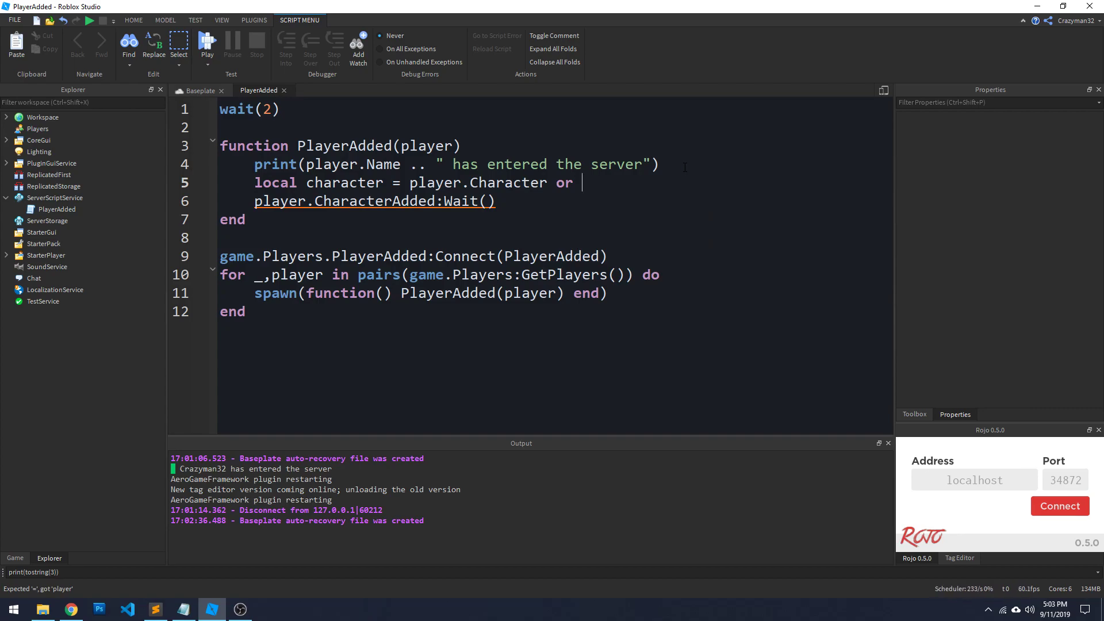
{"action": "type", "text": "player.CharacterAdded:Wait("}
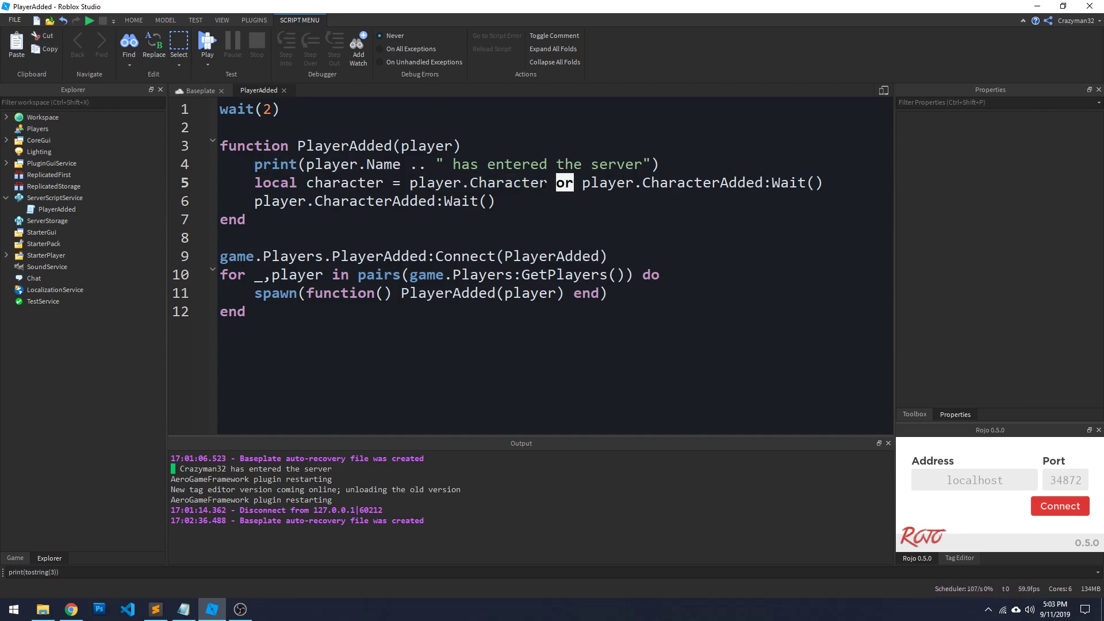
- Select parts of the character line (or, Wait parentheses, Character) to rework it
{"action": "double_click", "coordinate": [478, 183]}
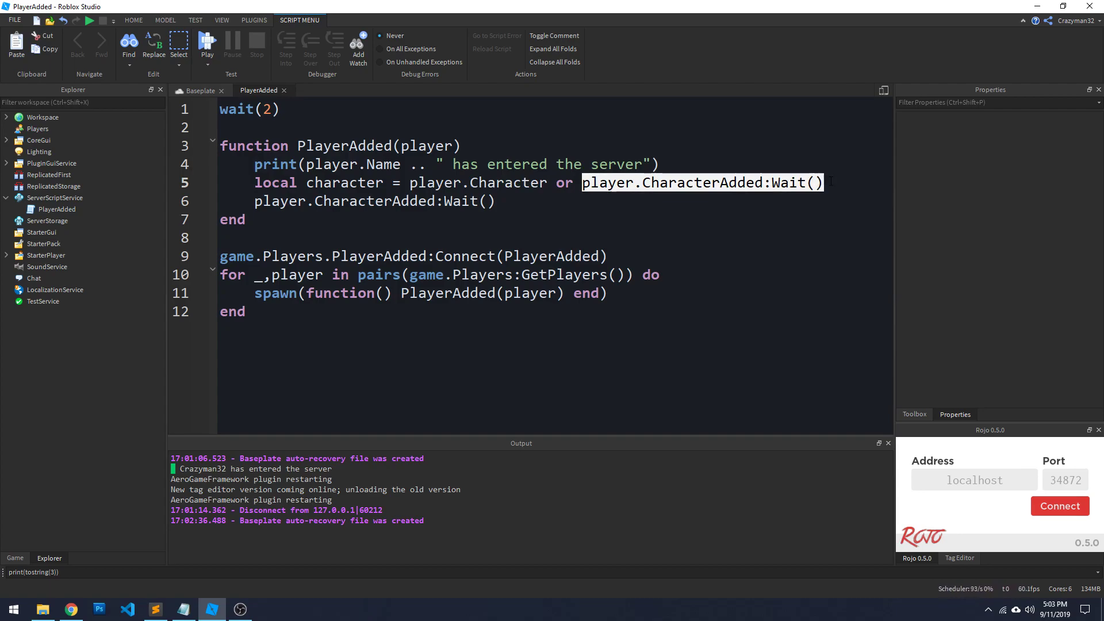
{"action": "double_click", "coordinate": [701, 183]}
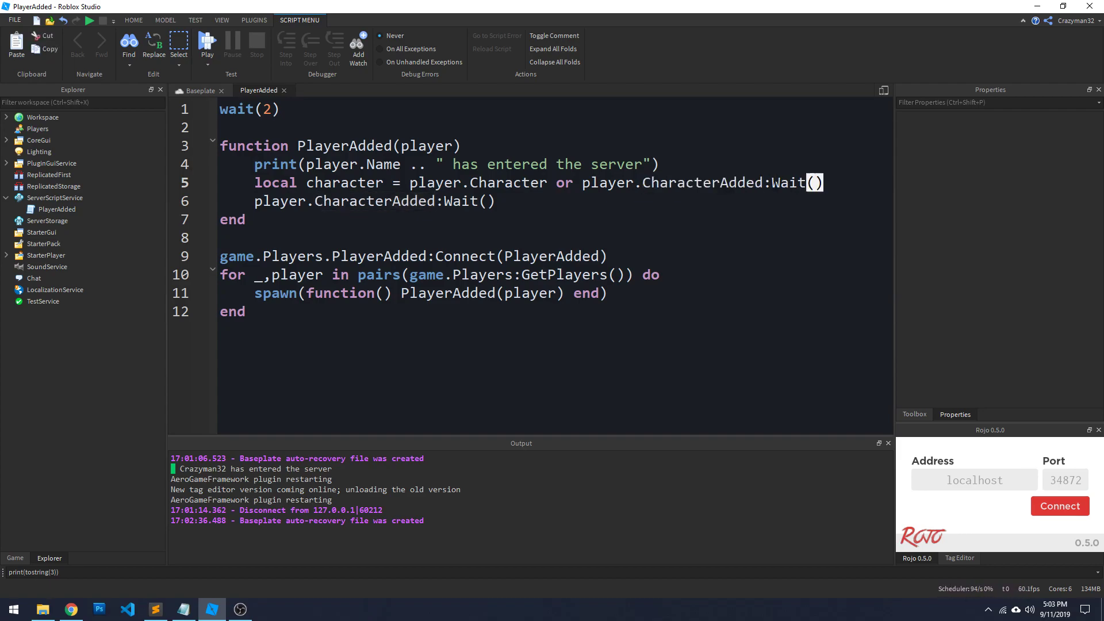
{"action": "double_click", "coordinate": [344, 182]}
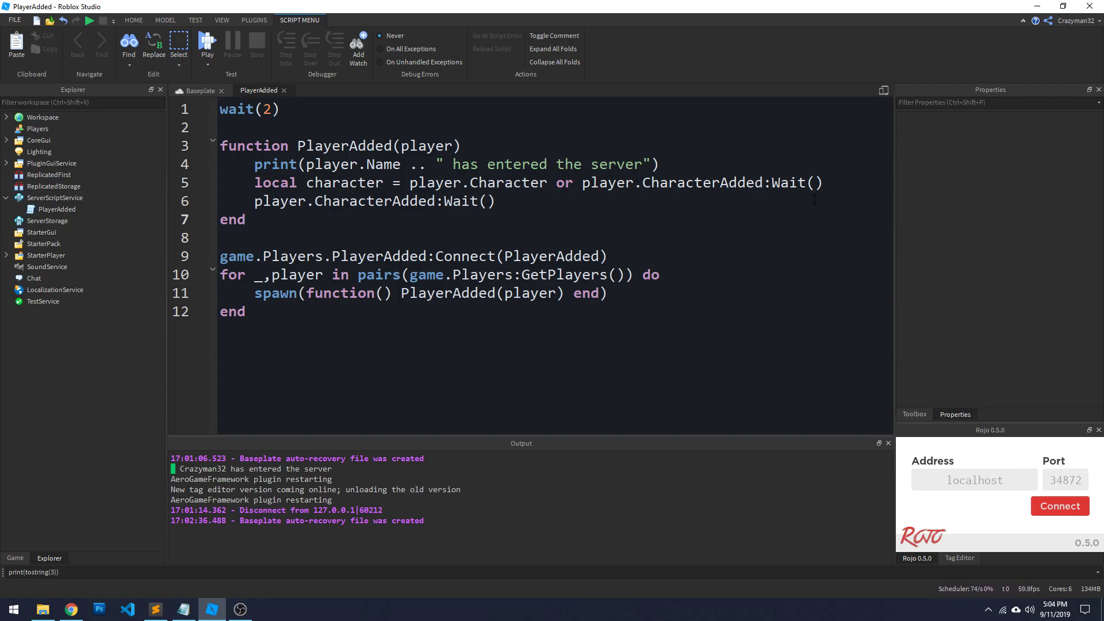
{"action": "double_click", "coordinate": [505, 183]}
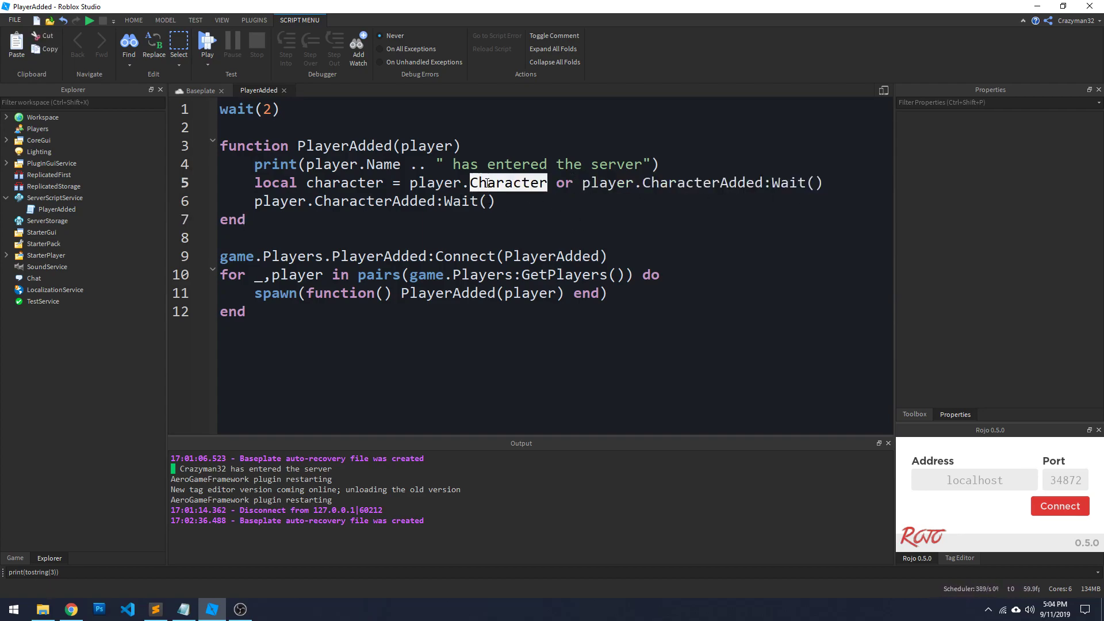
{"action": "double_click", "coordinate": [517, 182]}
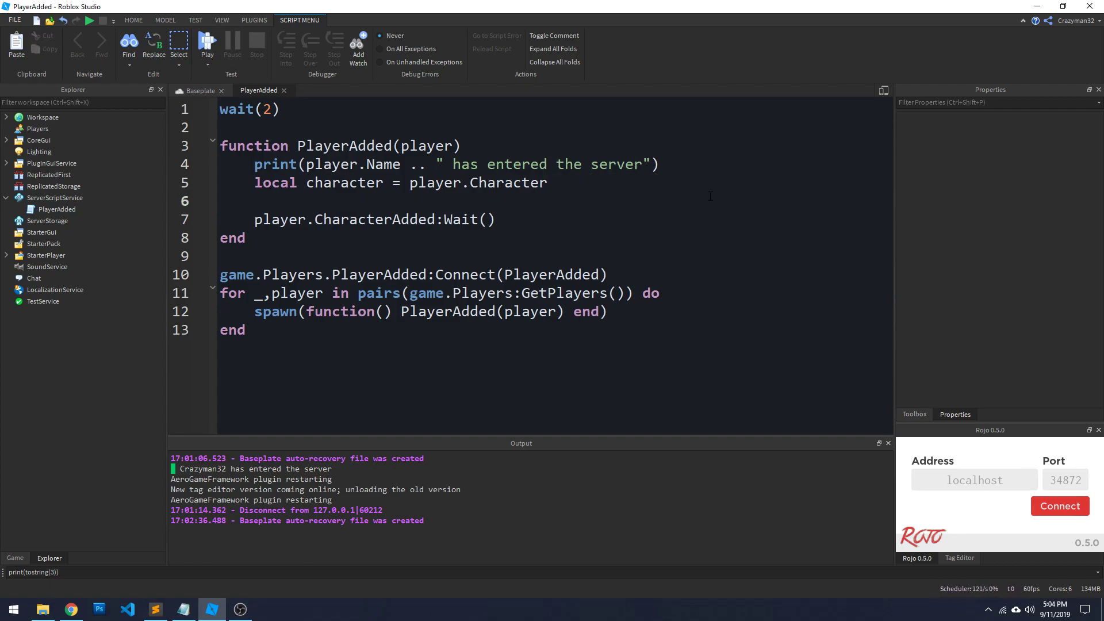
- Try an 'if (not character)' block, then settle on 'or player.CharacterAdded:Wait()' on the character line
{"action": "type", "text": "if (not character) then"}
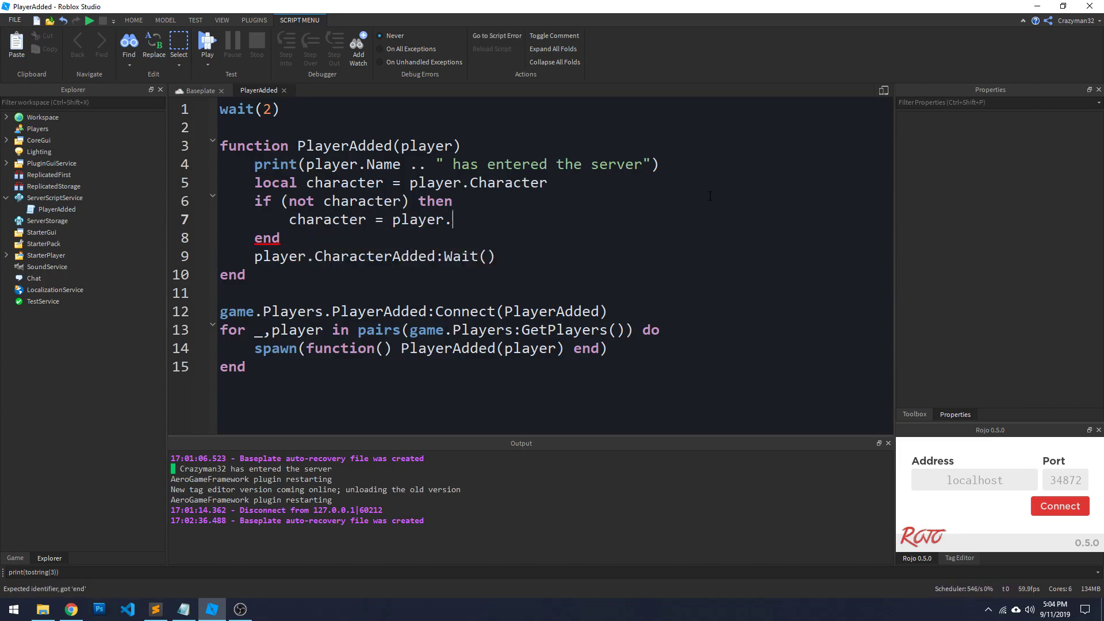
{"action": "type", "text": "CharacterAdd"}
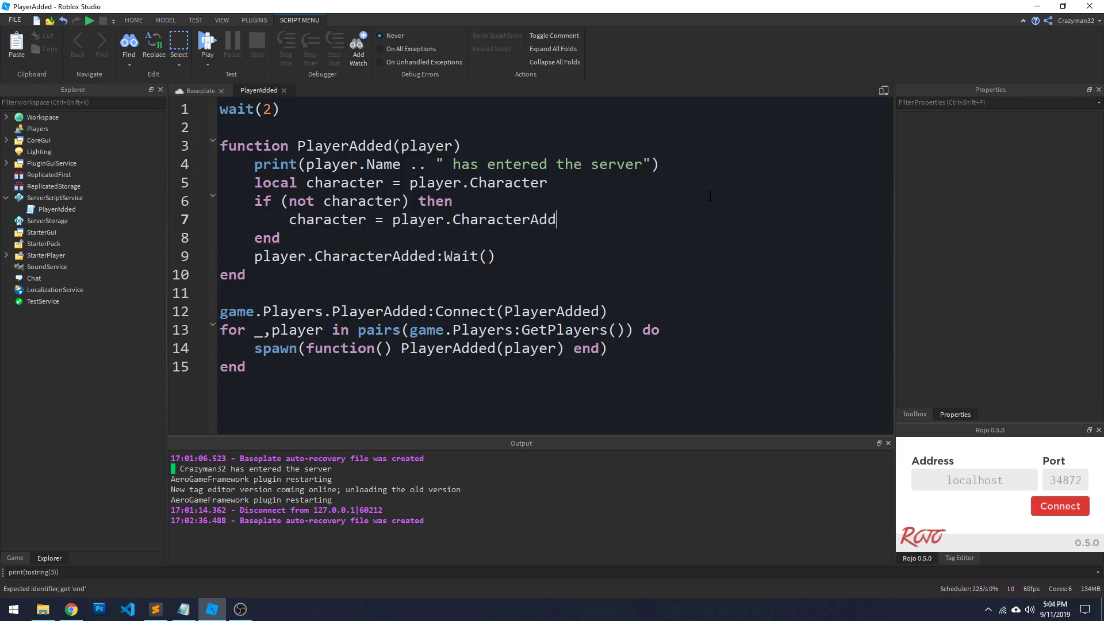
{"action": "type", "text": "ed:Wait()"}
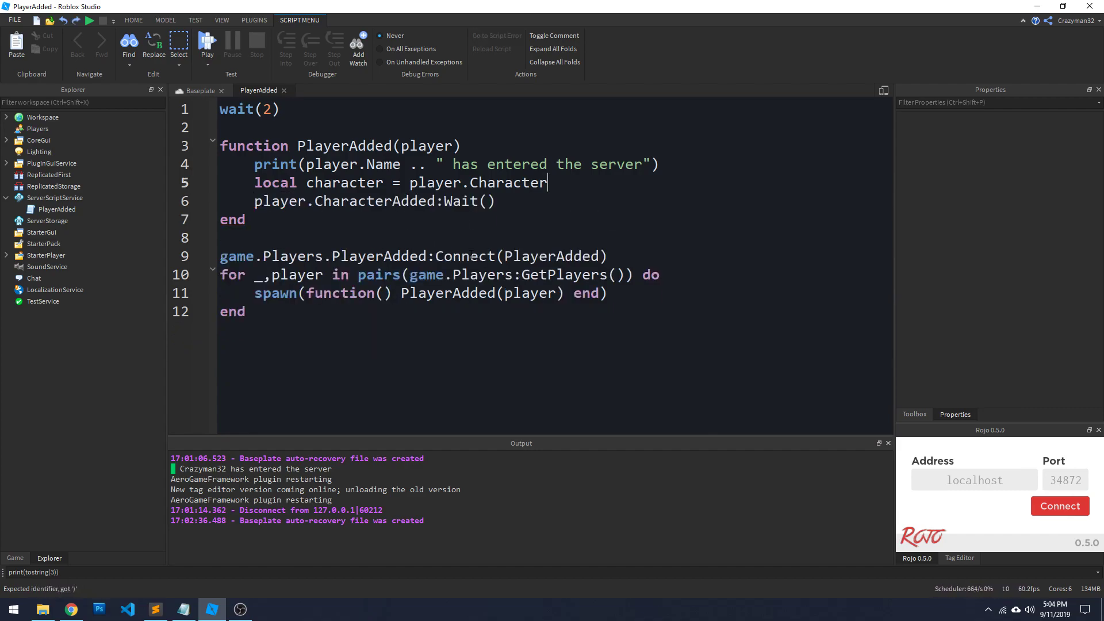
{"action": "type", "text": "or player.CharacterAdded:Wait()"}
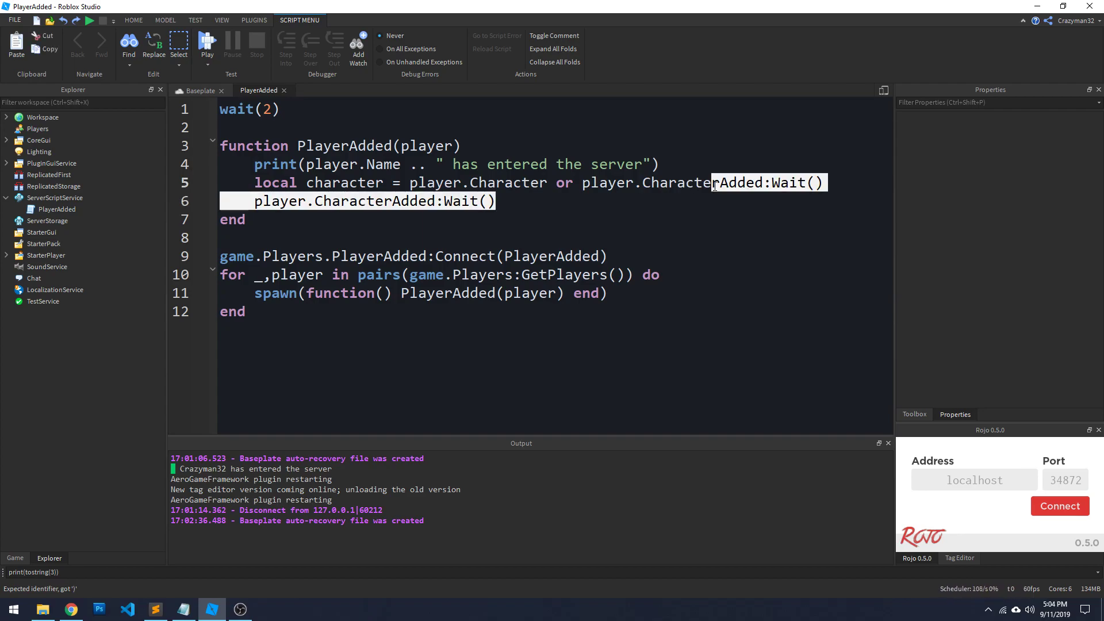
- Replace the character lines with a local function CharacterAdded(character) and a CharacterAdded( call
{"action": "key", "text": "Delete"}
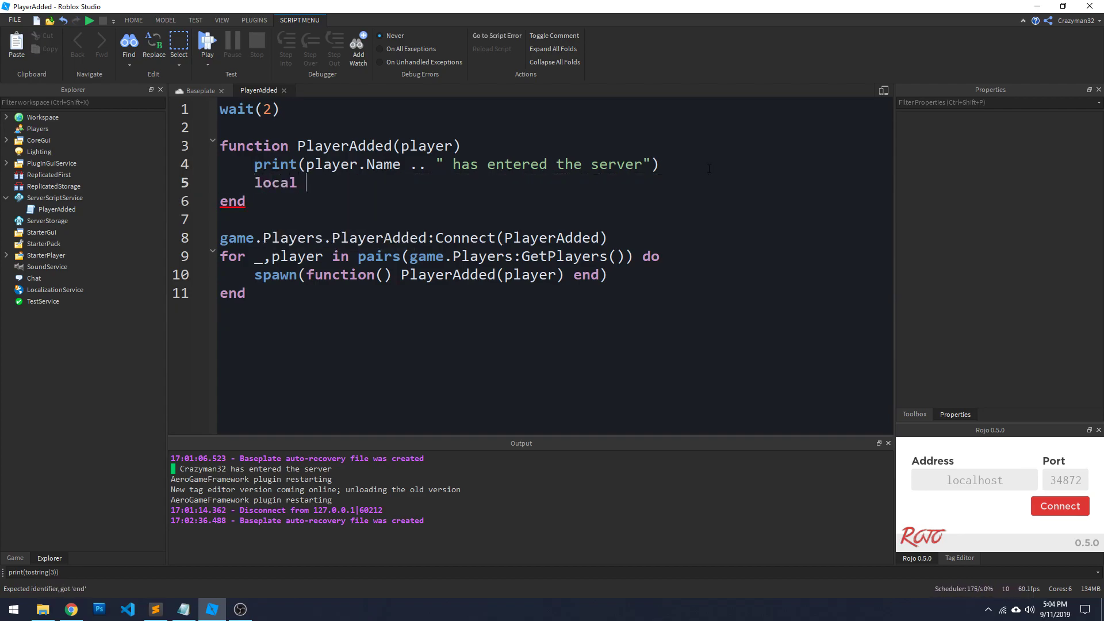
{"action": "type", "text": "function Ch"}
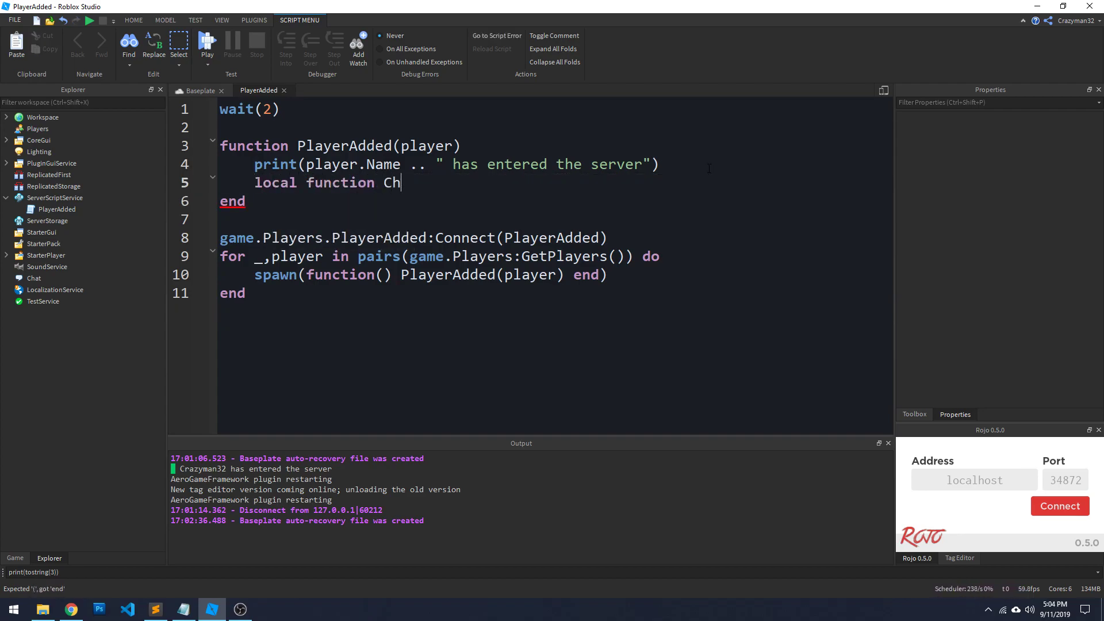
{"action": "type", "text": "aracterAdded(character"}
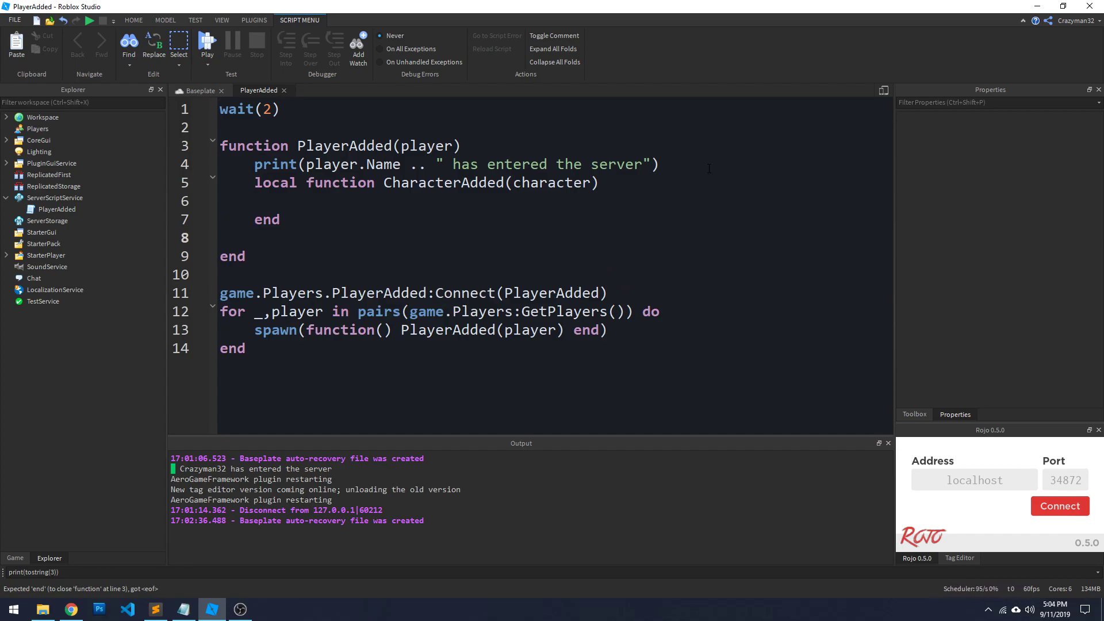
{"action": "type", "text": "CharacterAdded("}
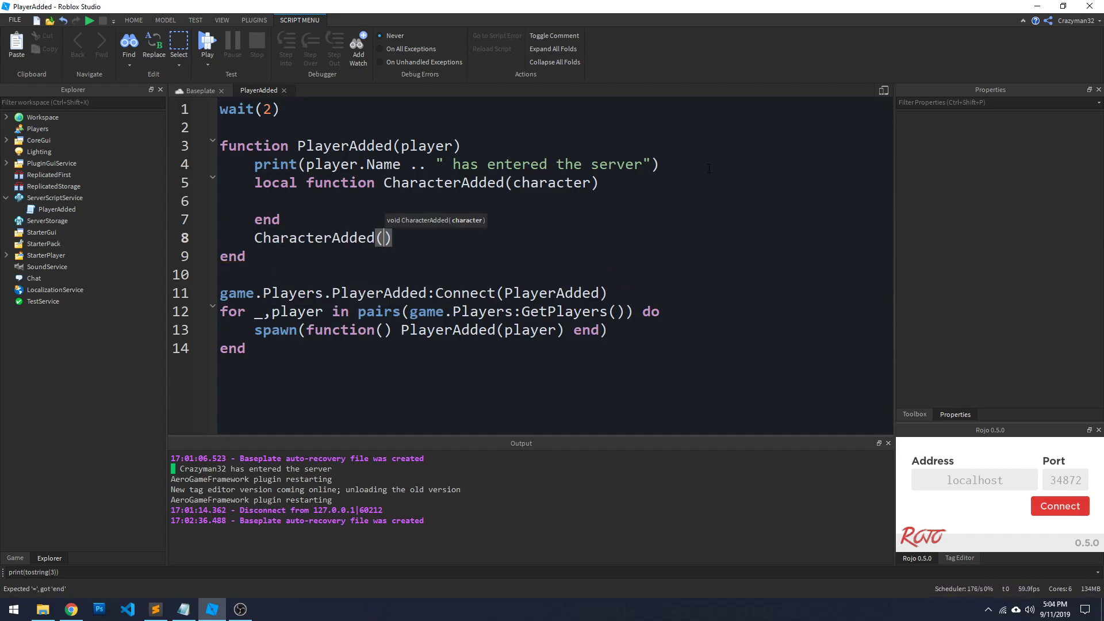
- Pass player.Character or player.CharacterAdded:Wait() and add player.CharacterAdded:Connect(CharacterAdded)
{"action": "type", "text": "player.Character or player"}
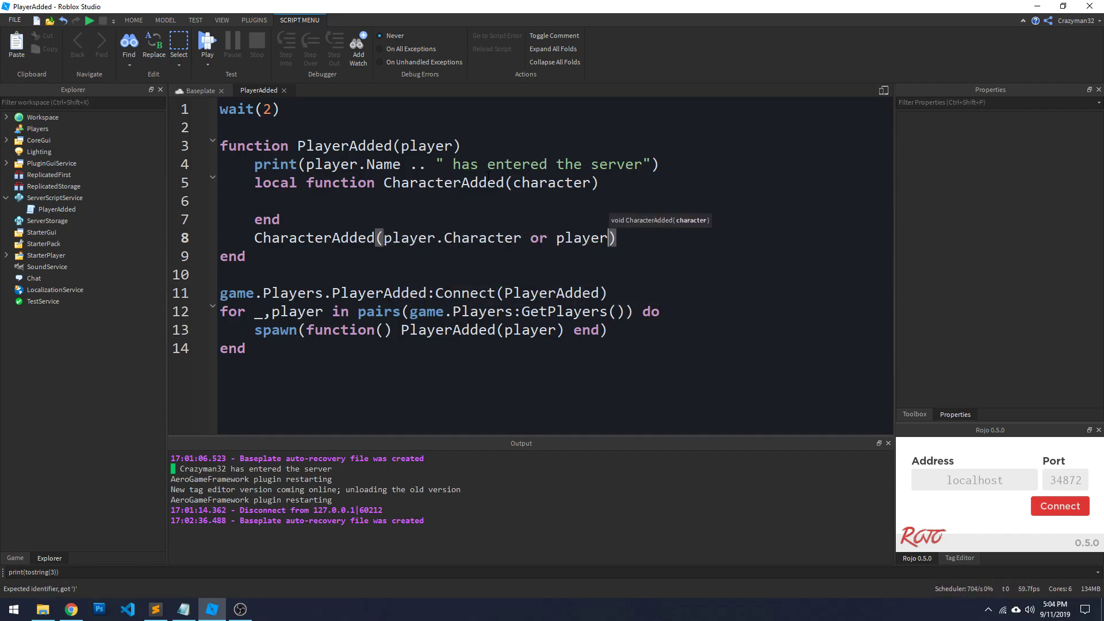
{"action": "type", "text": ".CharacterAdded:Wait("}
{"action": "type", "text": "player.CharacterAdd"}
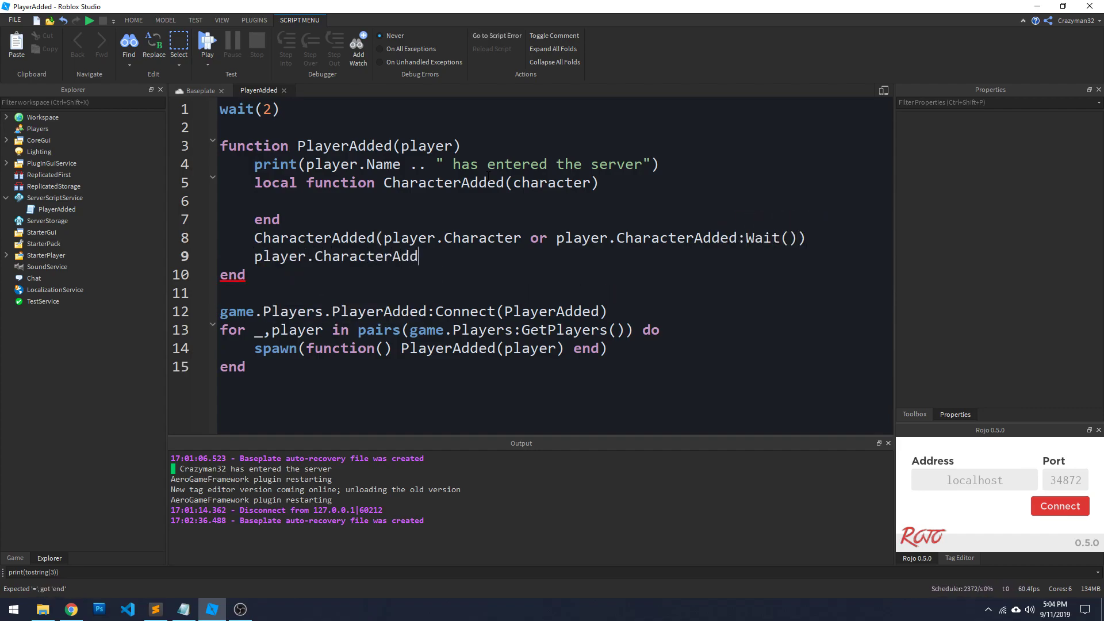
{"action": "type", "text": "ed:Connect()"}
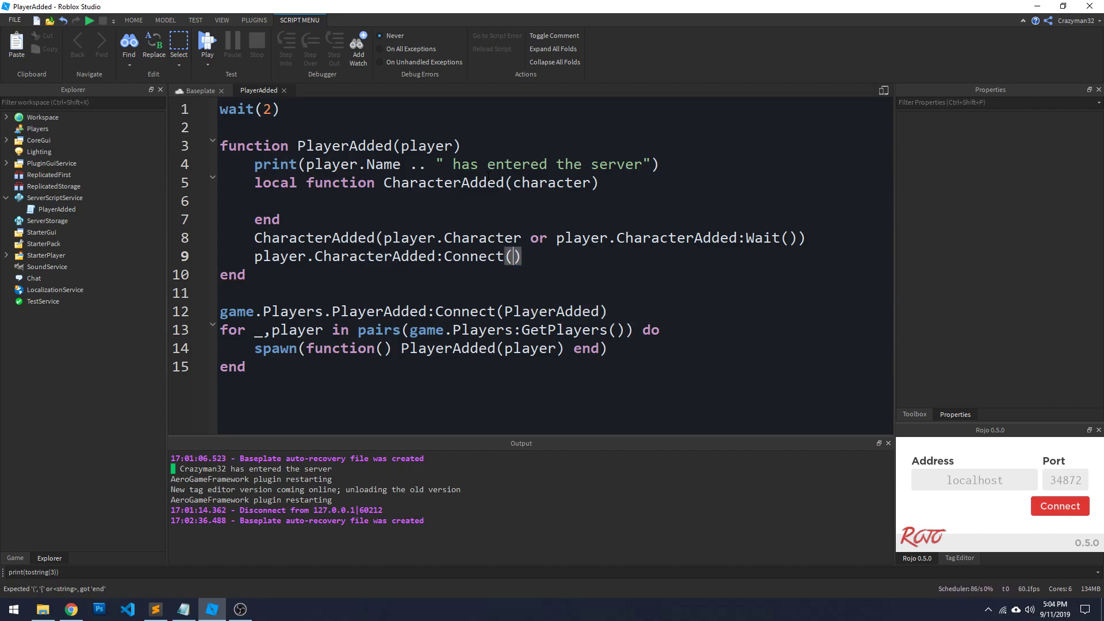
{"action": "type", "text": "CharacterAdded"}
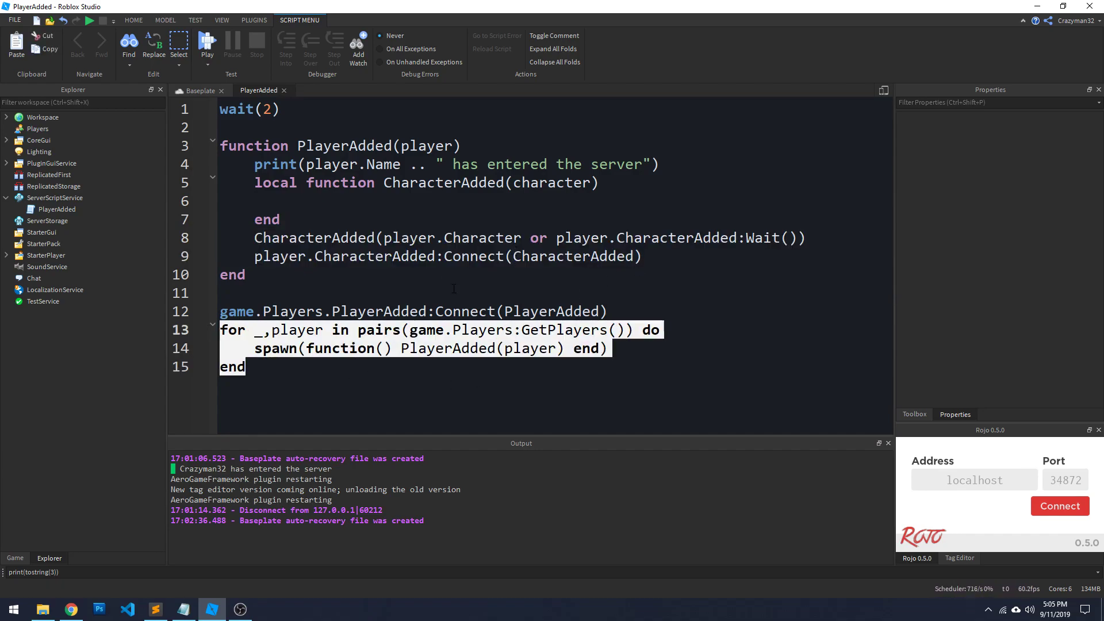
{"action": "left_click", "coordinate": [640, 256]}
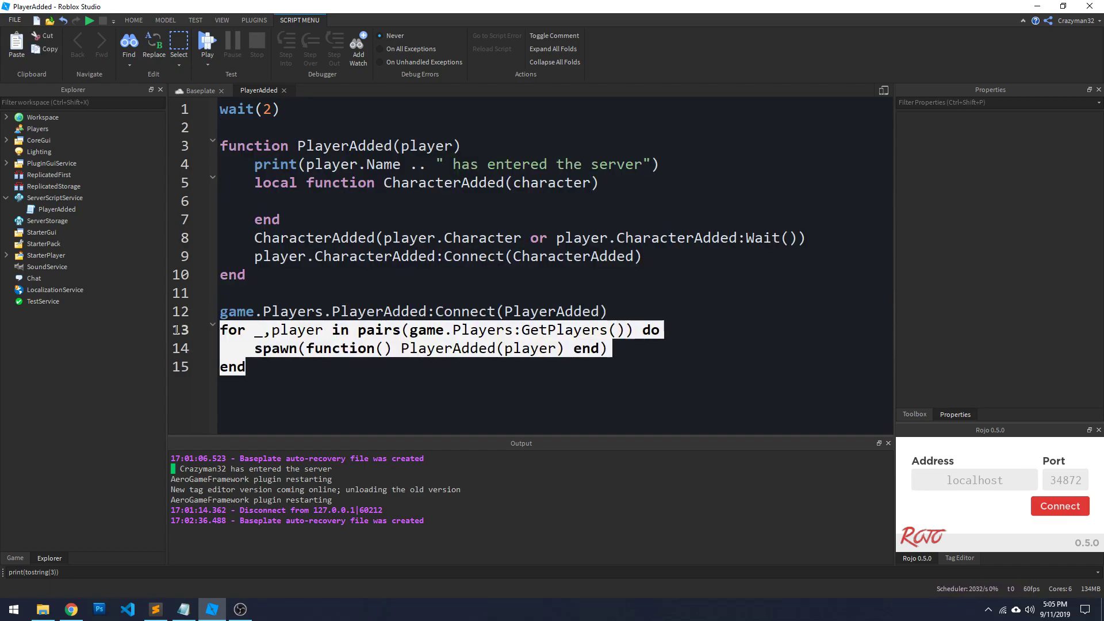
{"action": "left_click", "coordinate": [457, 211]}
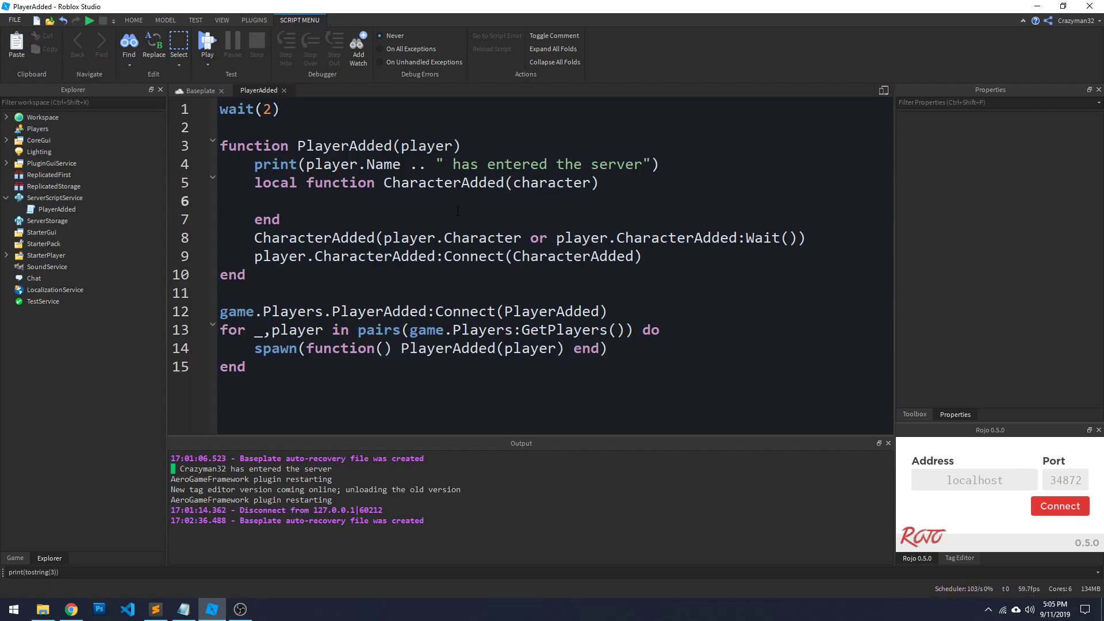